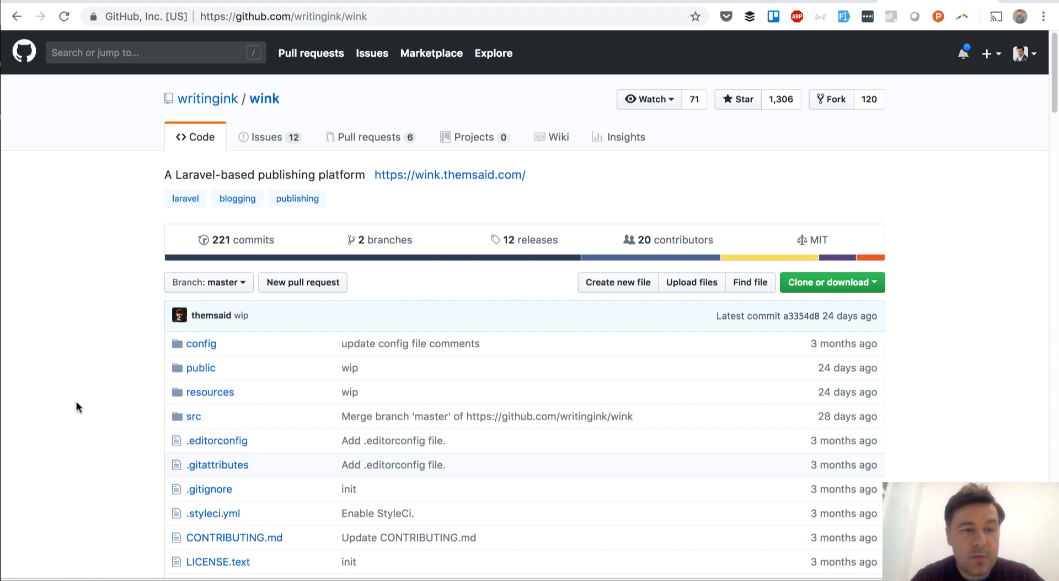
{"action": "mouse_move", "coordinate": [101, 415]}
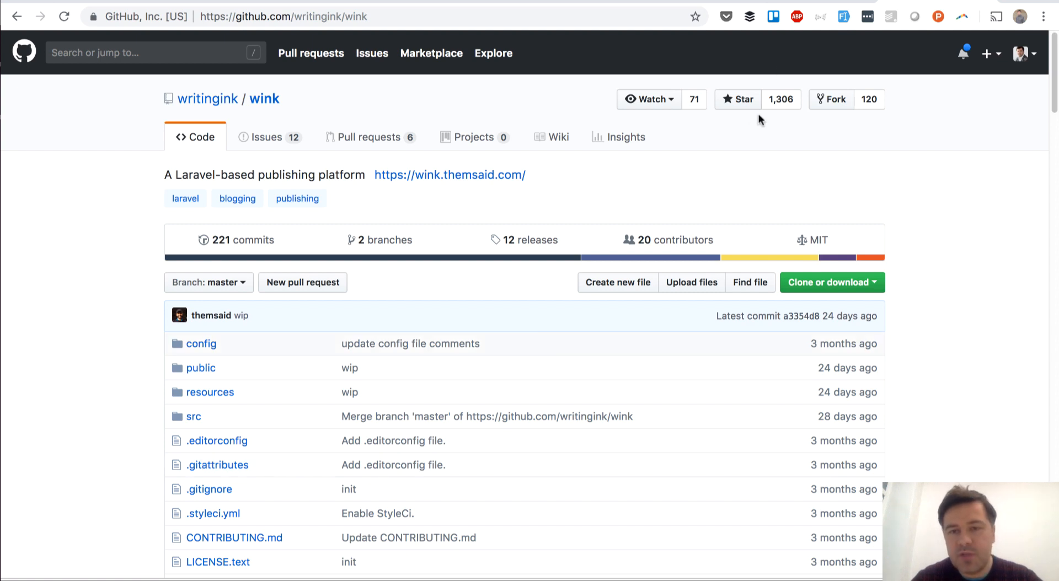
{"action": "mouse_move", "coordinate": [785, 84]}
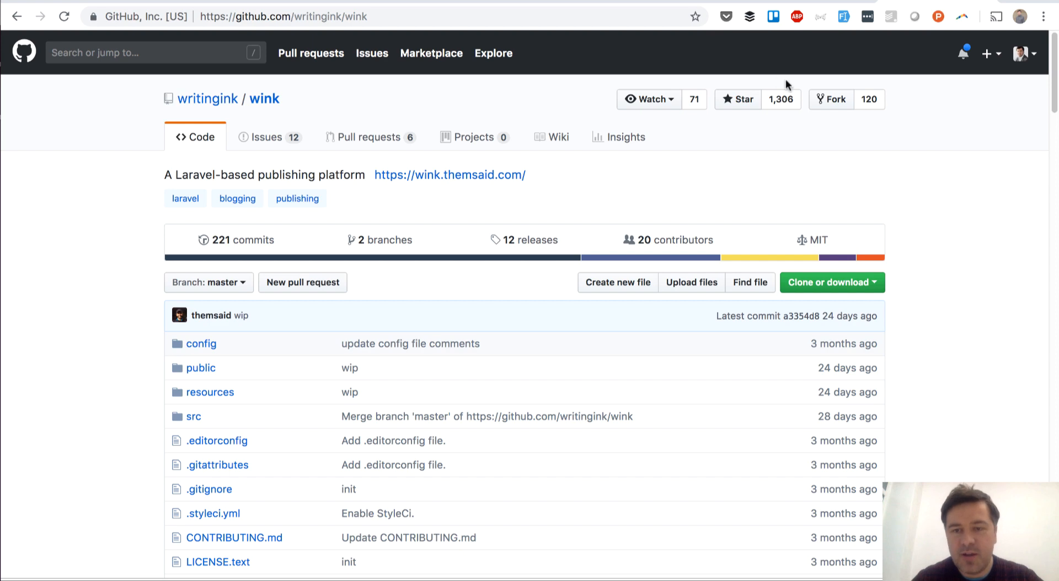
- Scroll the Wink README down to the Installation section's Composer and artisan commands
{"action": "scroll", "scroll_direction": "down", "scroll_amount": 3}
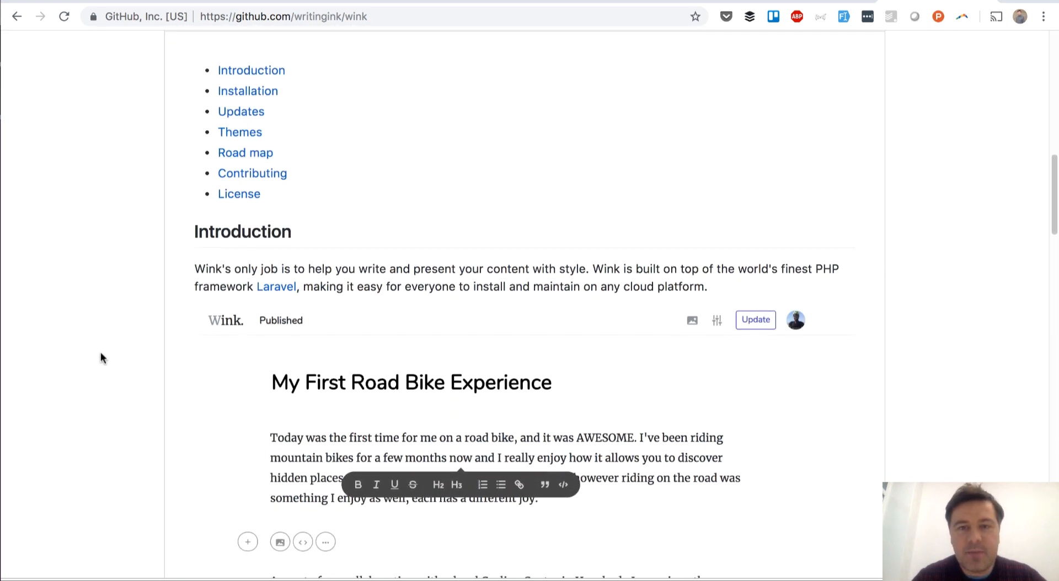
{"action": "scroll", "scroll_direction": "down", "scroll_amount": 3}
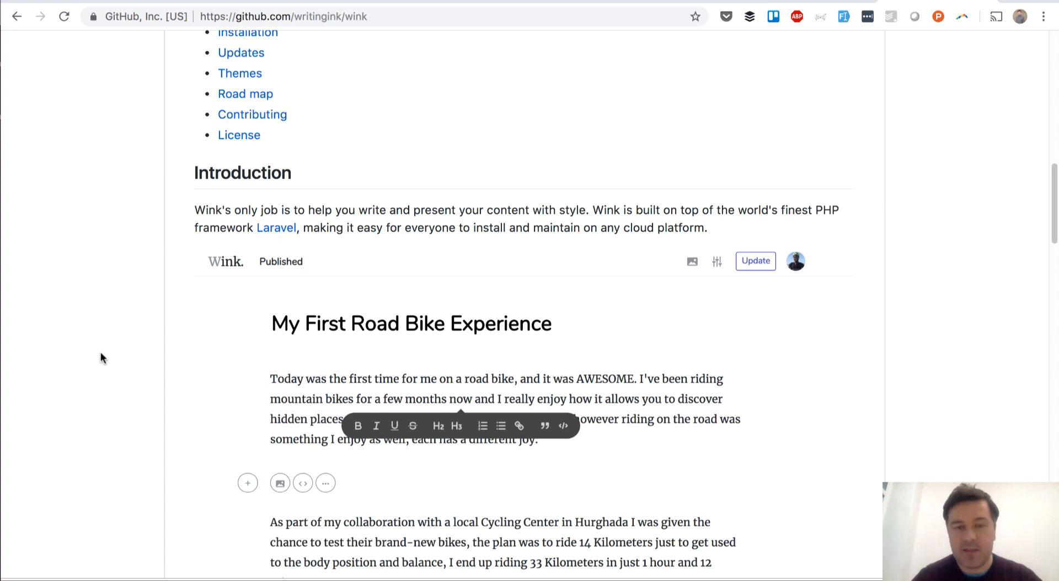
{"action": "scroll", "scroll_direction": "down", "scroll_amount": 3}
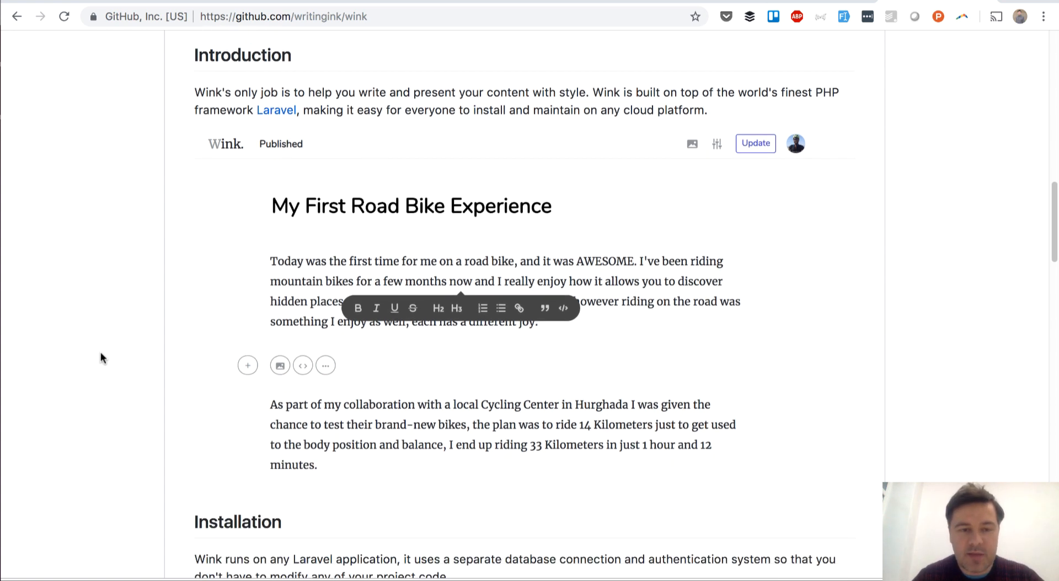
{"action": "scroll", "scroll_direction": "down", "scroll_amount": 3}
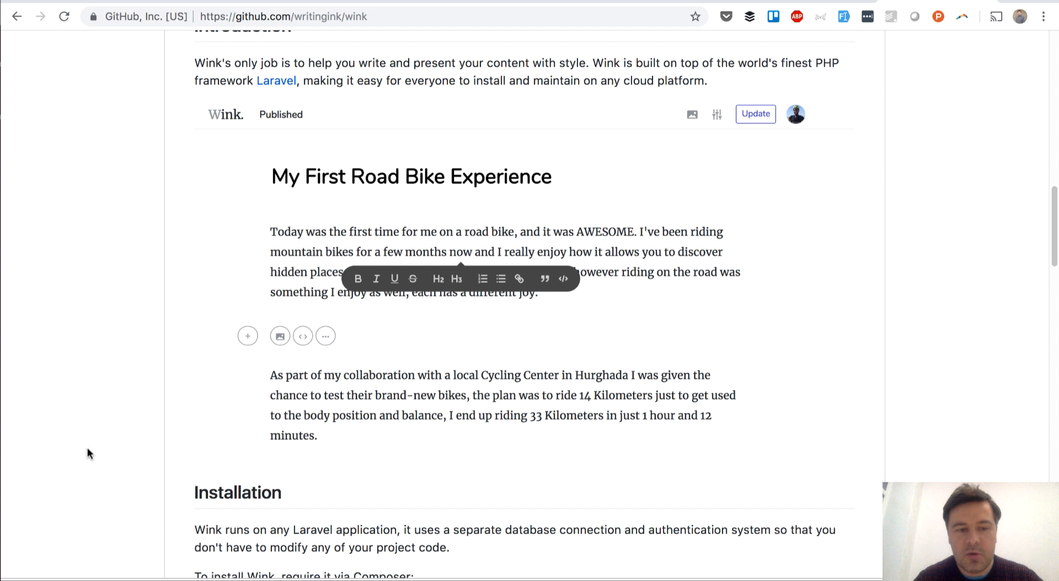
{"action": "mouse_move", "coordinate": [34, 458]}
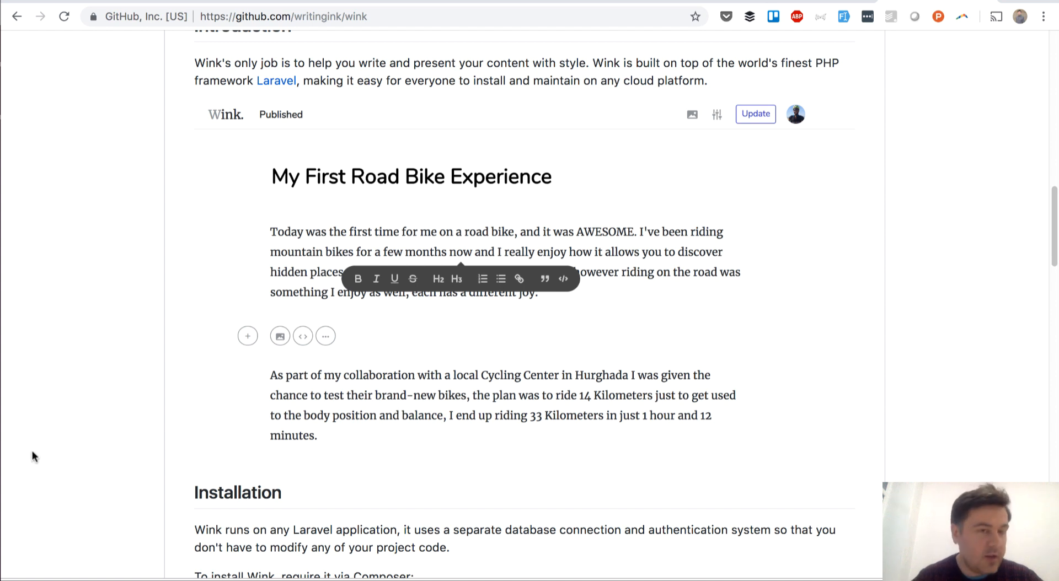
{"action": "mouse_move", "coordinate": [75, 421]}
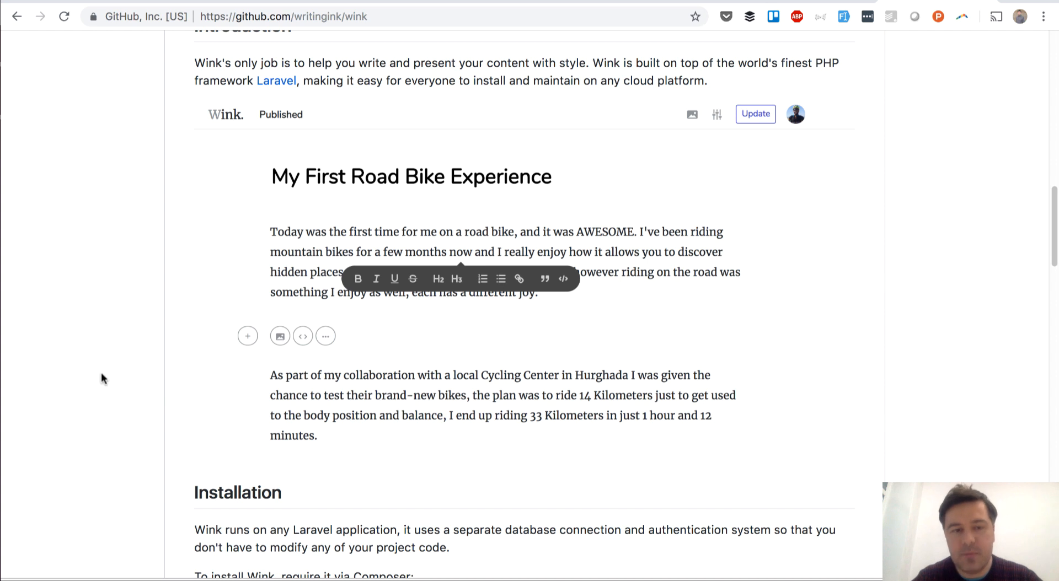
{"action": "mouse_move", "coordinate": [92, 376]}
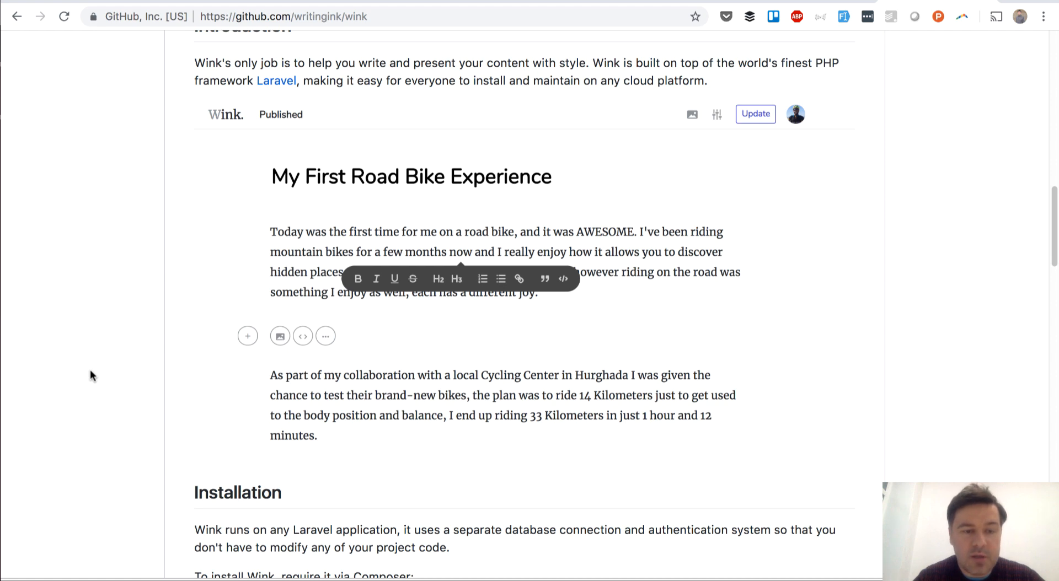
{"action": "scroll", "scroll_direction": "down", "scroll_amount": 3}
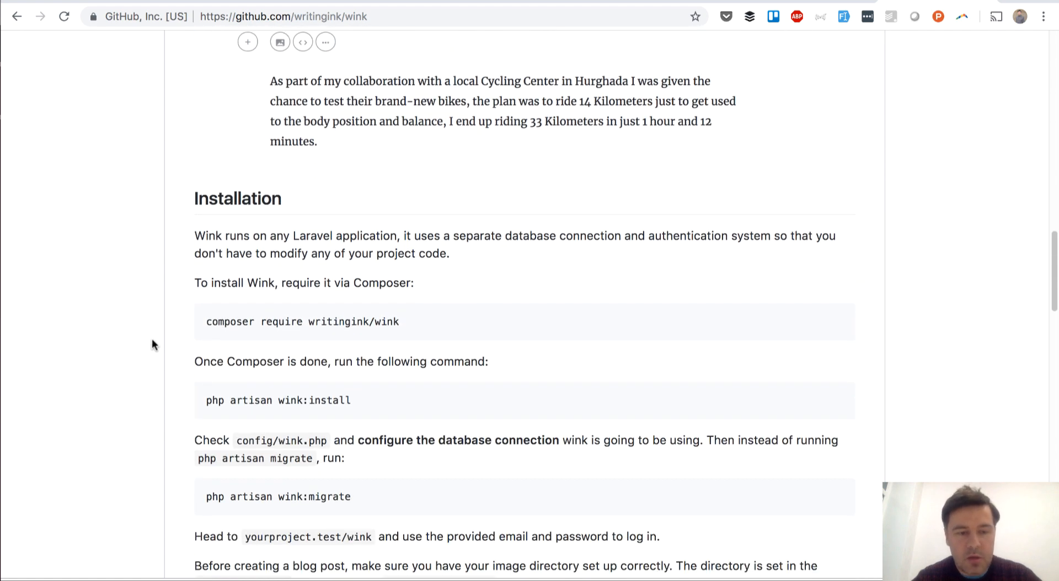
- Run 'composer require writingink/wink', then start 'php artisan wink:install' in Terminal
{"action": "double_click", "coordinate": [302, 321]}
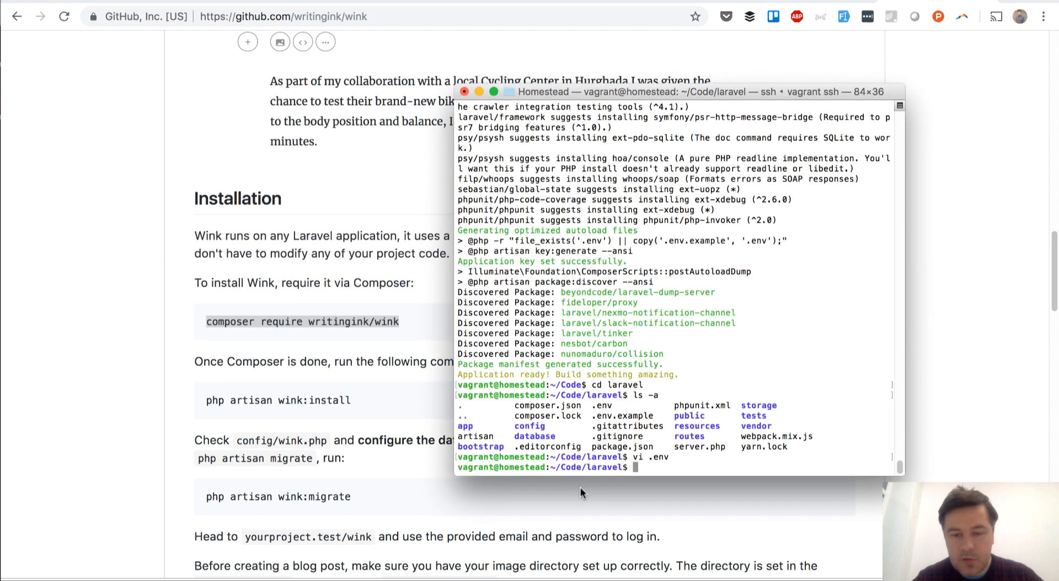
{"action": "type", "text": "composer require writingink/wink"}
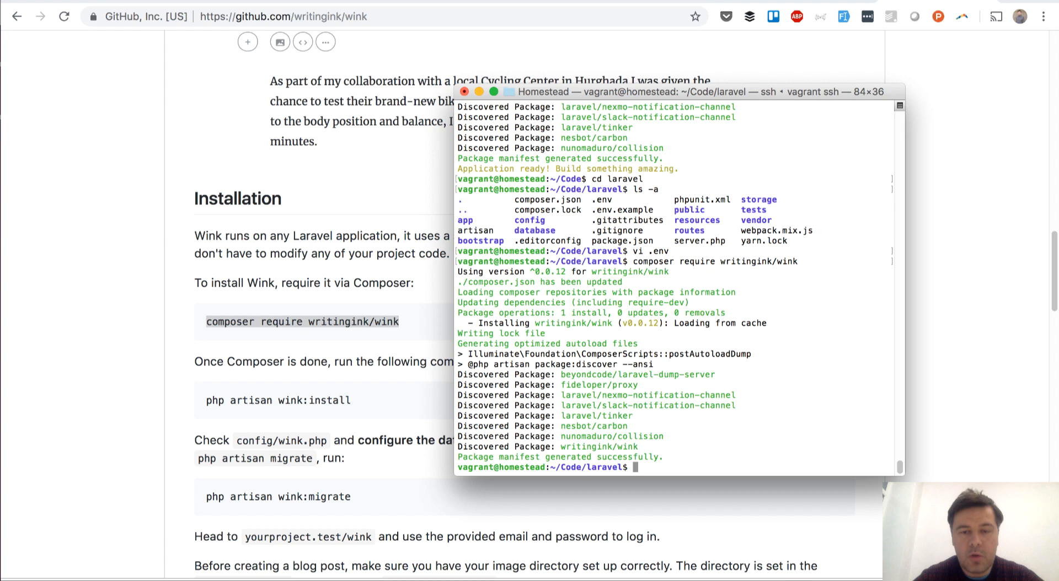
{"action": "mouse_move", "coordinate": [630, 326]}
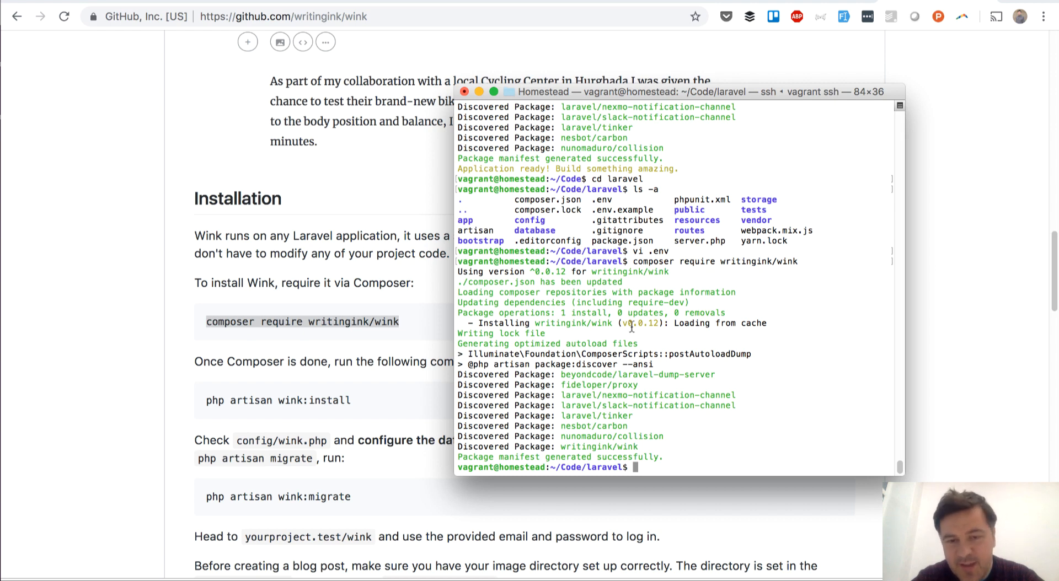
{"action": "mouse_move", "coordinate": [617, 341]}
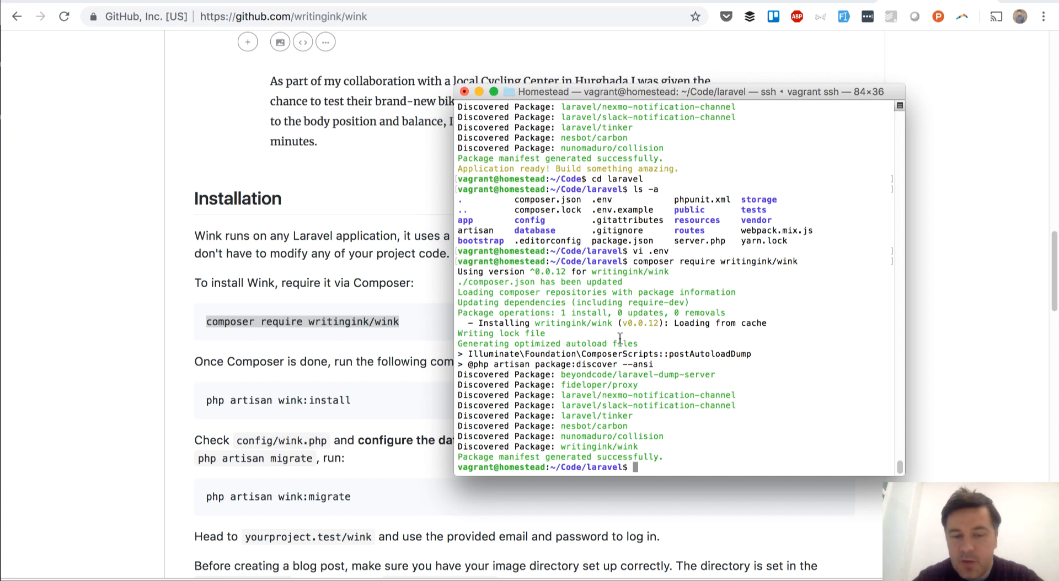
{"action": "mouse_move", "coordinate": [533, 403]}
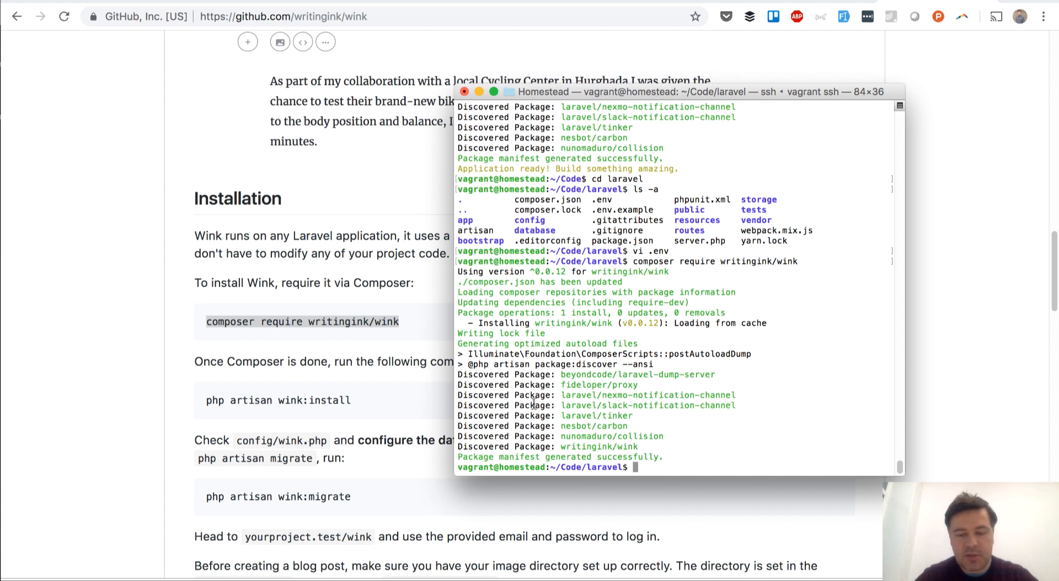
{"action": "type", "text": "php artisan"}
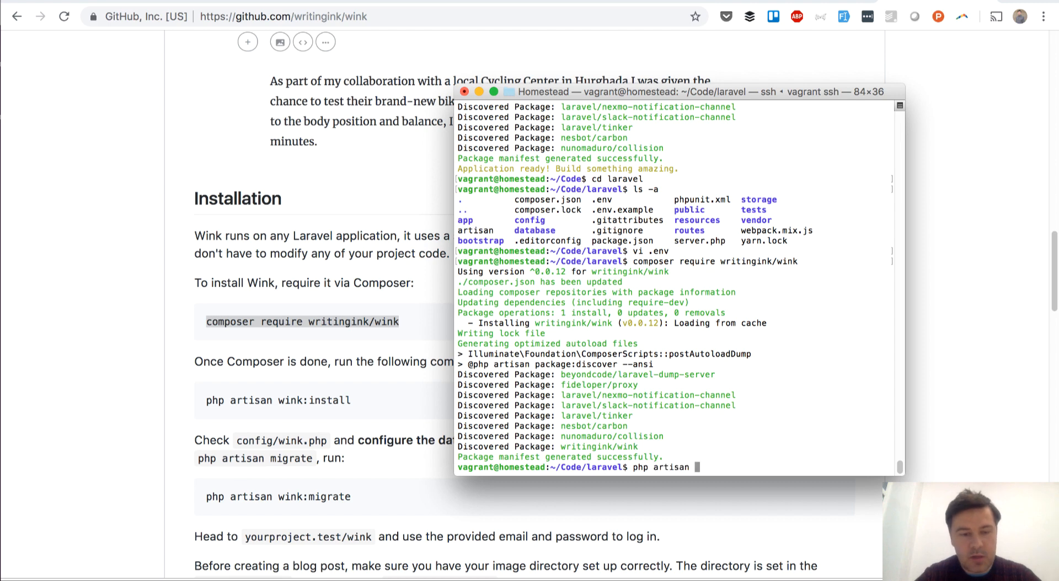
{"action": "type", "text": "wink:i"}
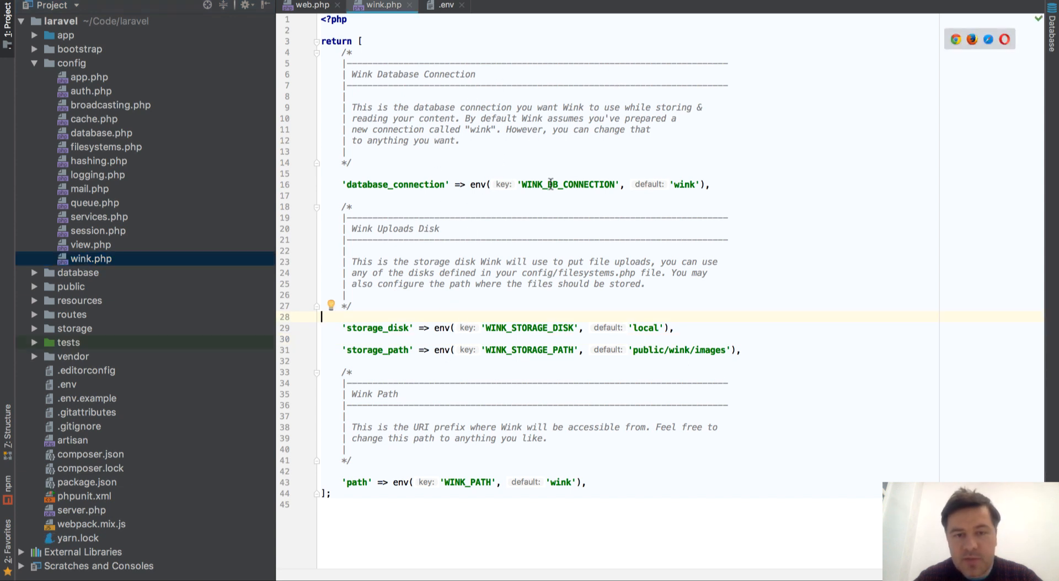
- Copy the WINK_DB_CONNECTION key and add 'WINK_DB_CONNECTION=mysql' to the .env file
{"action": "double_click", "coordinate": [567, 184]}
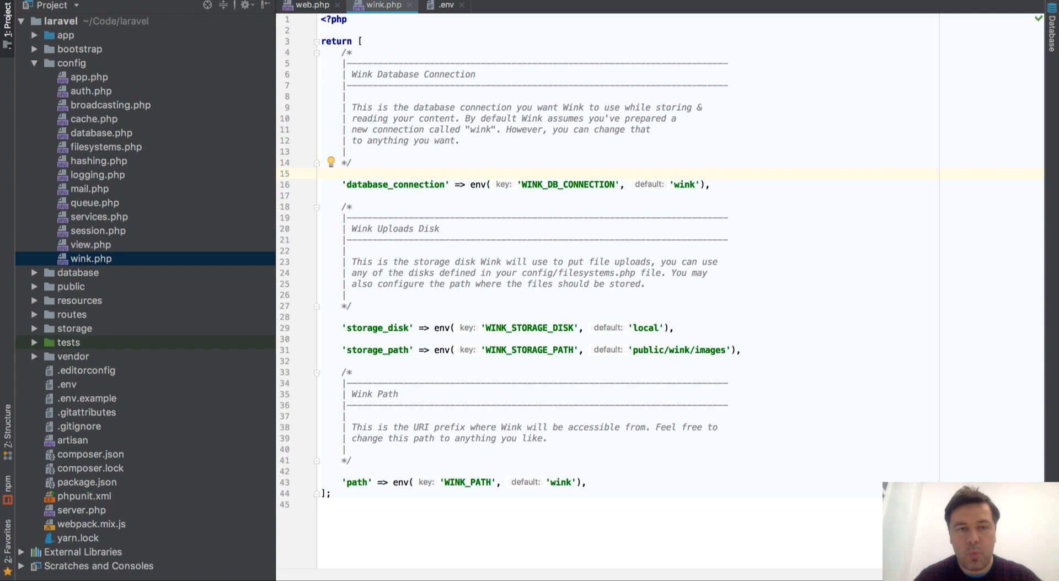
{"action": "left_click", "coordinate": [445, 5]}
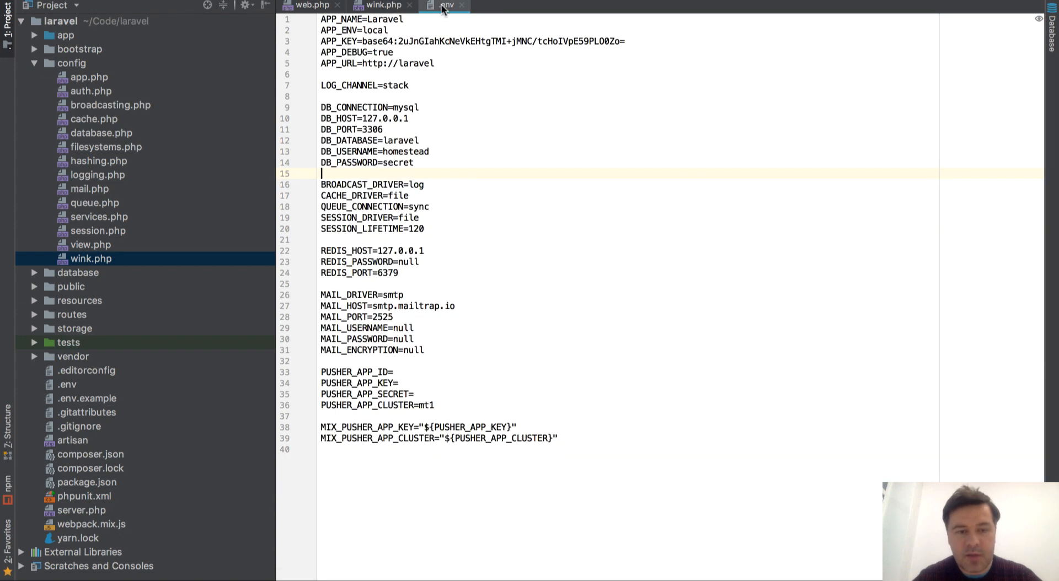
{"action": "type", "text": "WINK_DB_CONNECTION"}
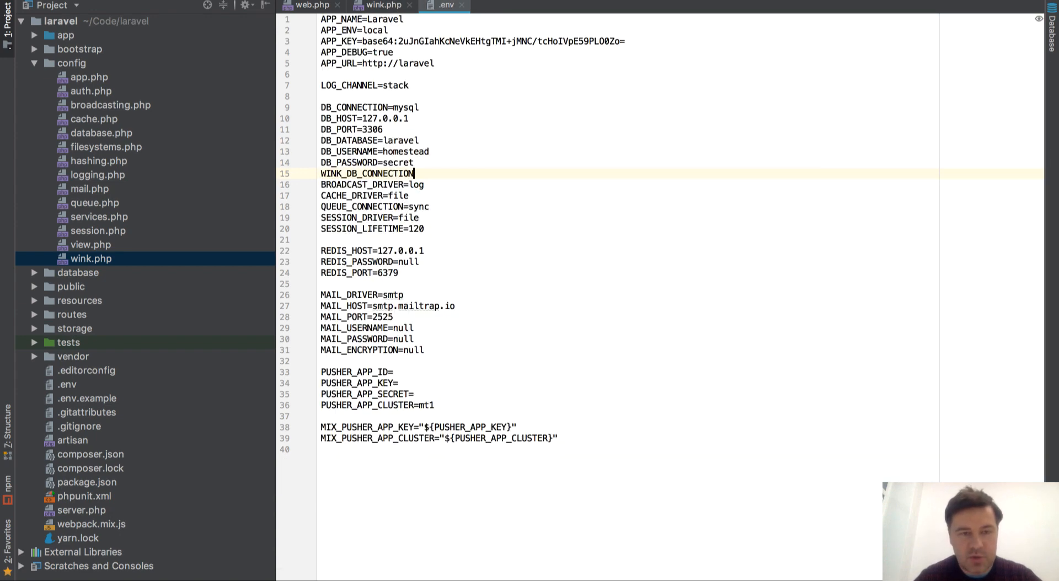
{"action": "type", "text": "="}
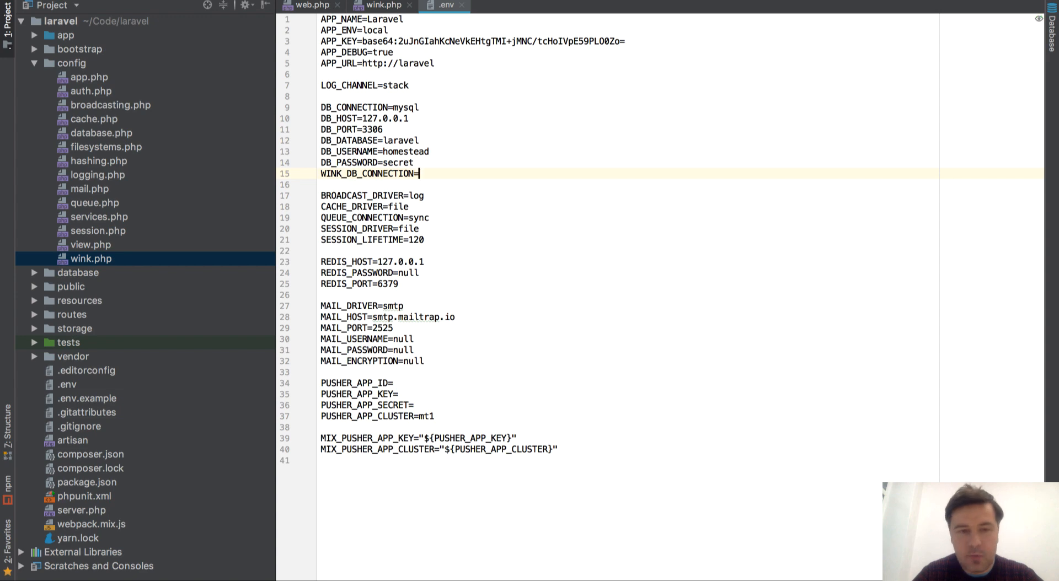
{"action": "type", "text": "mysql"}
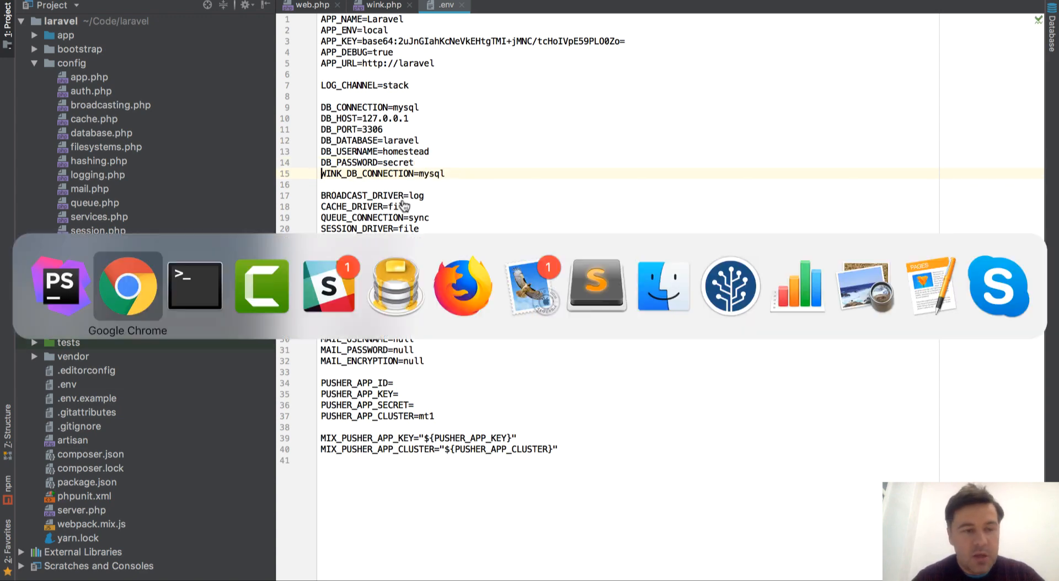
- Run the artisan migrations including wink:migrate, then copy the generated admin password
{"action": "left_click", "coordinate": [126, 286]}
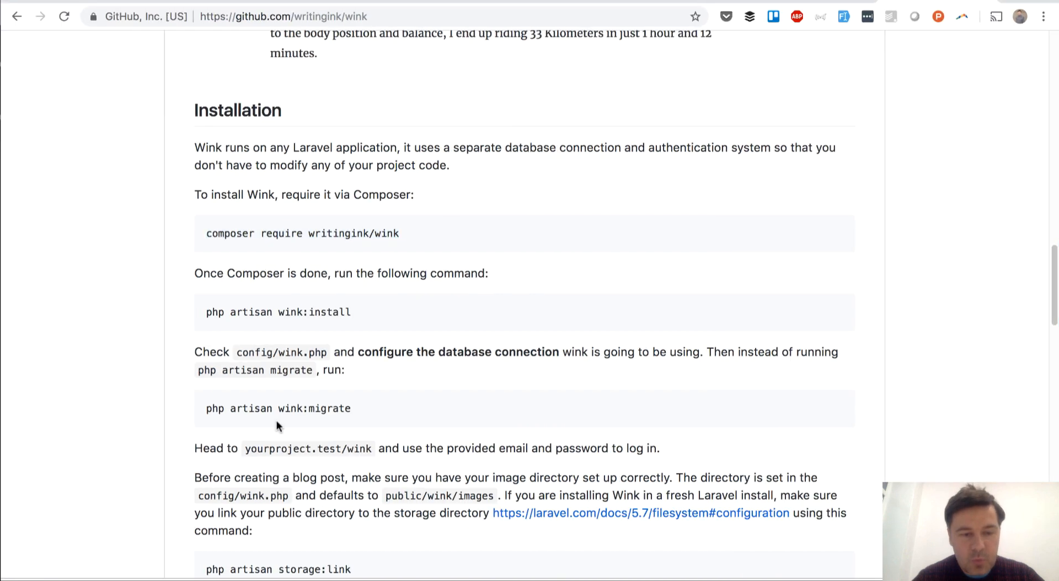
{"action": "double_click", "coordinate": [277, 408]}
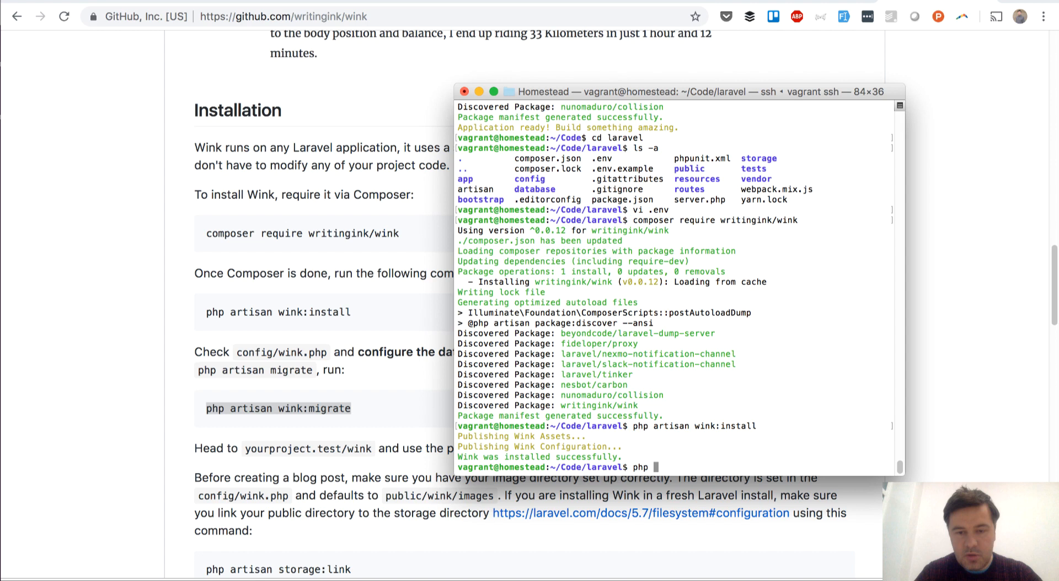
{"action": "type", "text": "artisan migrate"}
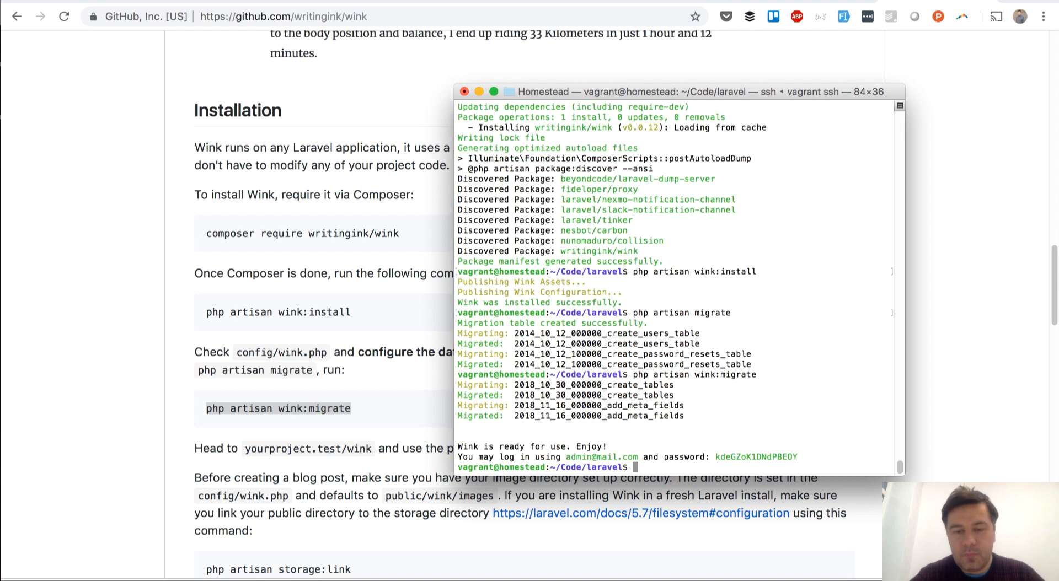
{"action": "mouse_move", "coordinate": [300, 375]}
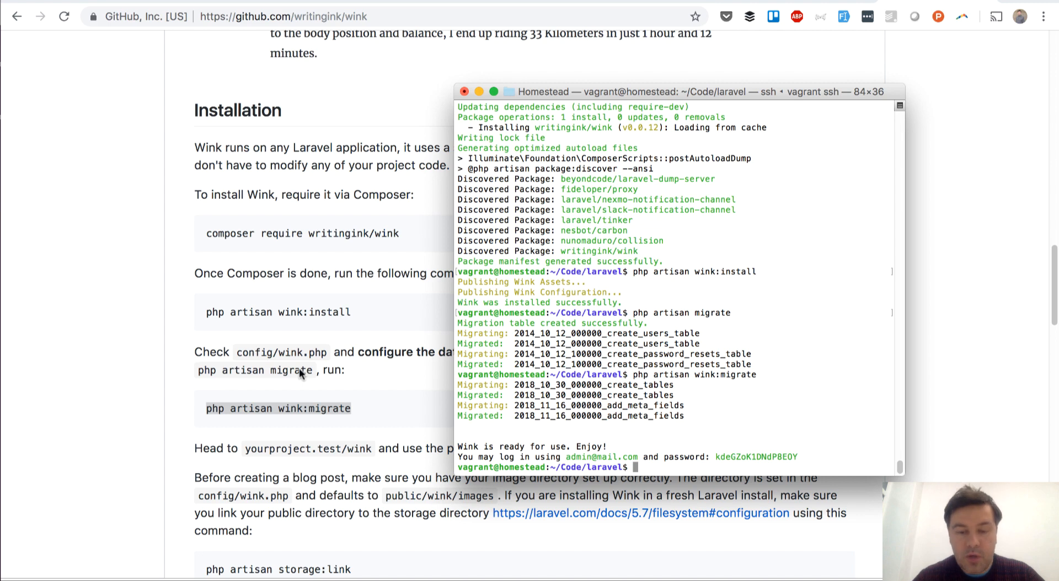
{"action": "mouse_move", "coordinate": [748, 457]}
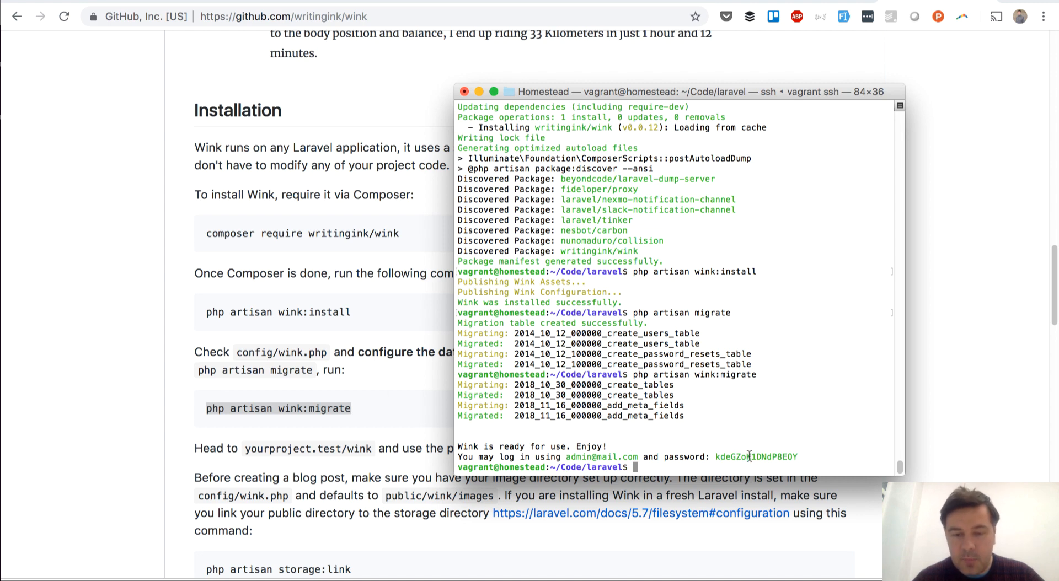
{"action": "double_click", "coordinate": [752, 457]}
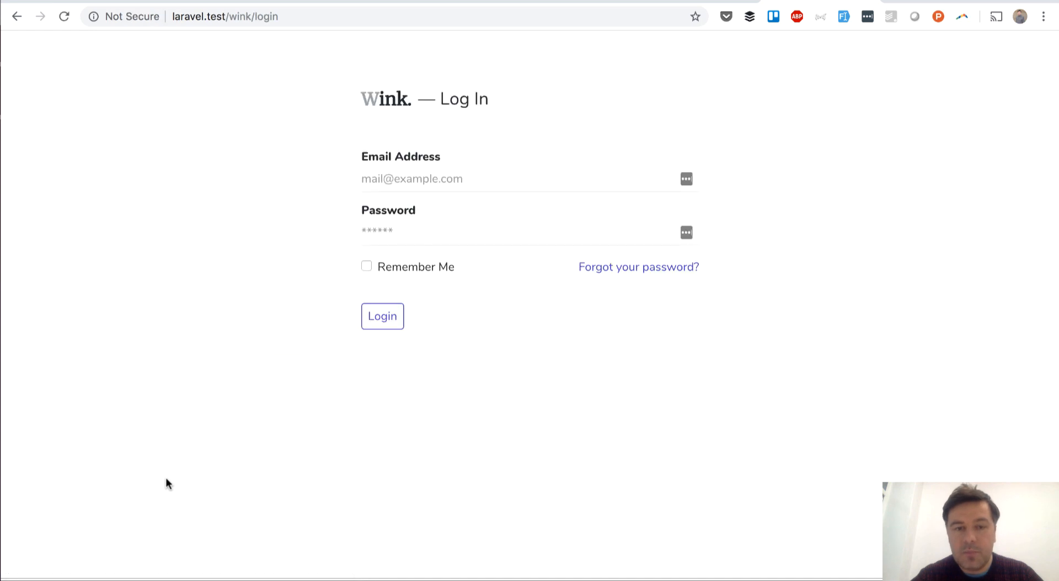
{"action": "mouse_move", "coordinate": [412, 222]}
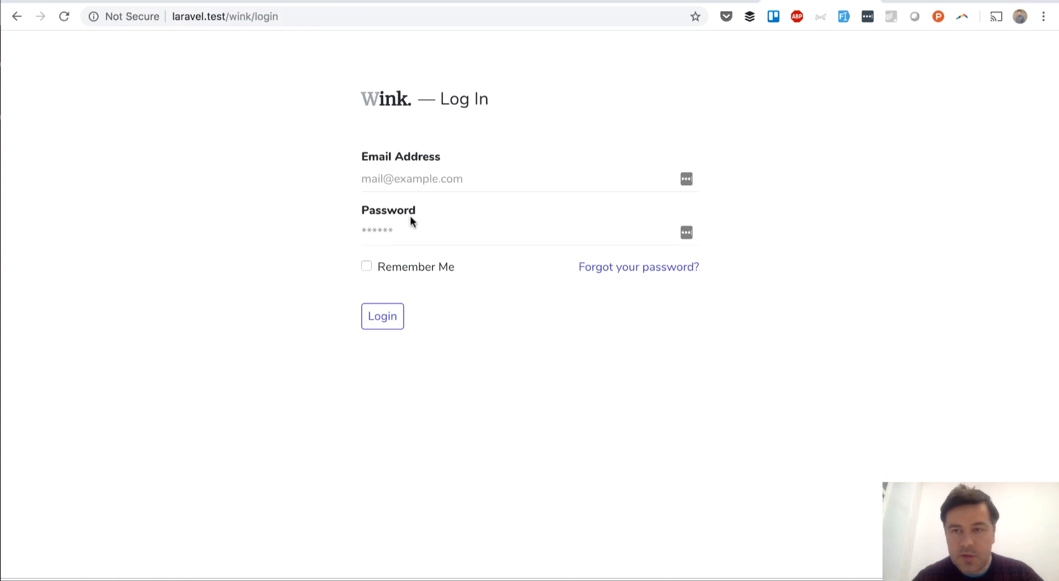
{"action": "mouse_move", "coordinate": [571, 457]}
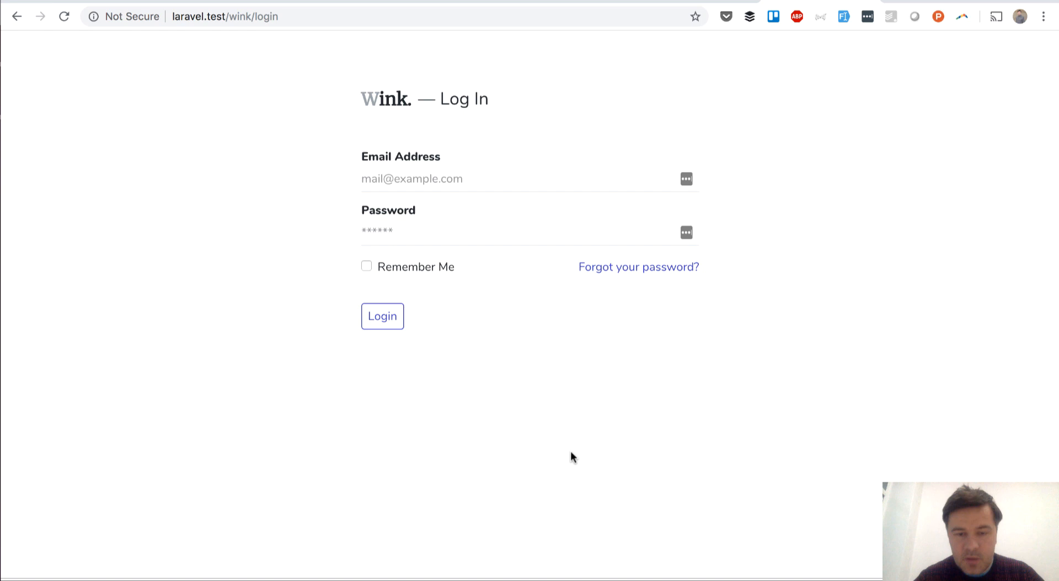
- Log into Wink with the admin email and generated password
{"action": "type", "text": "admin@mail.com"}
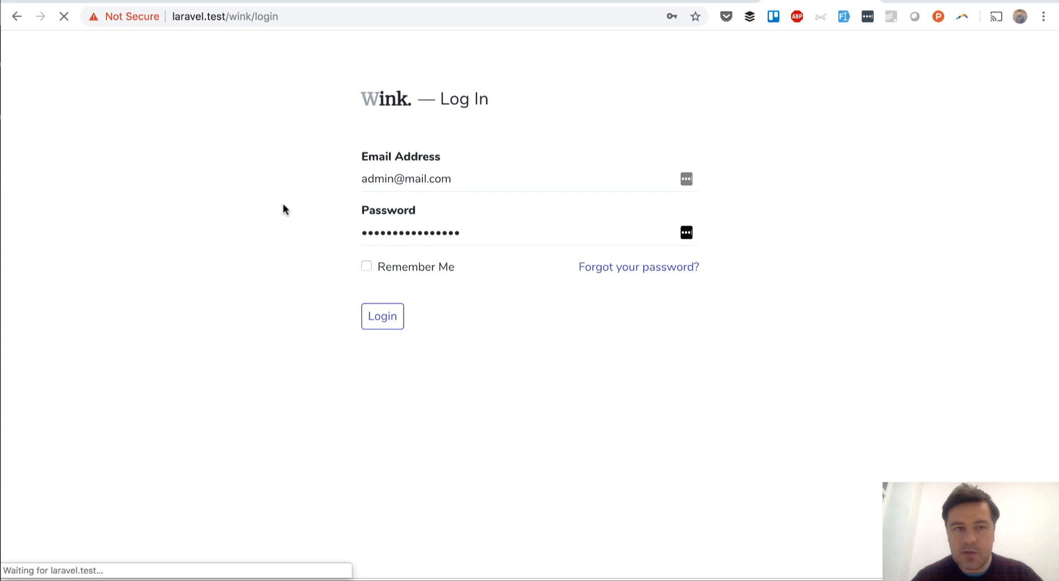
{"action": "left_click", "coordinate": [382, 316]}
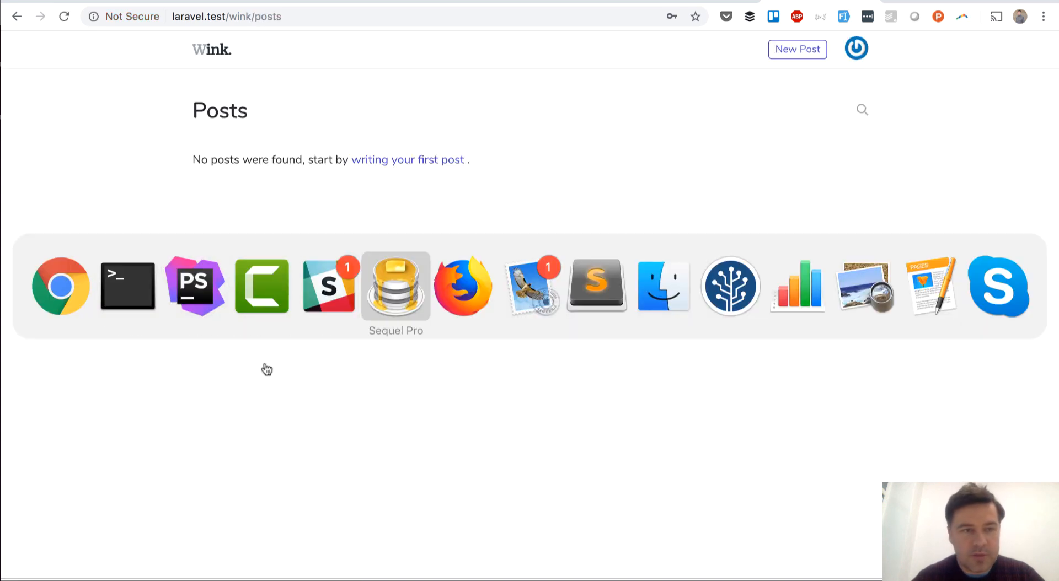
- Open the wink_authors table's content in Sequel Pro, showing the Regina Phalange author
{"action": "left_click", "coordinate": [395, 285]}
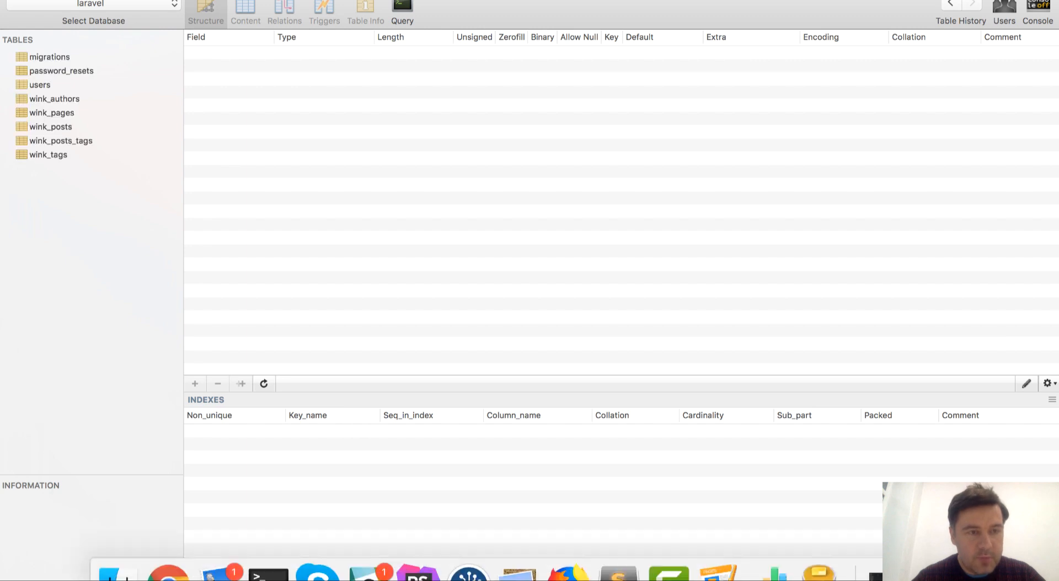
{"action": "mouse_move", "coordinate": [47, 84]}
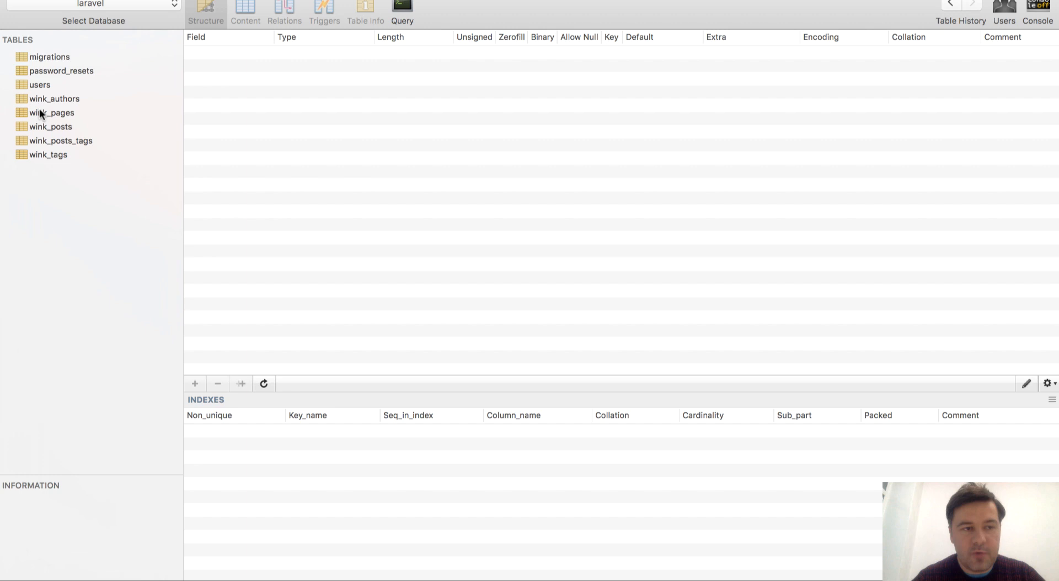
{"action": "mouse_move", "coordinate": [45, 107]}
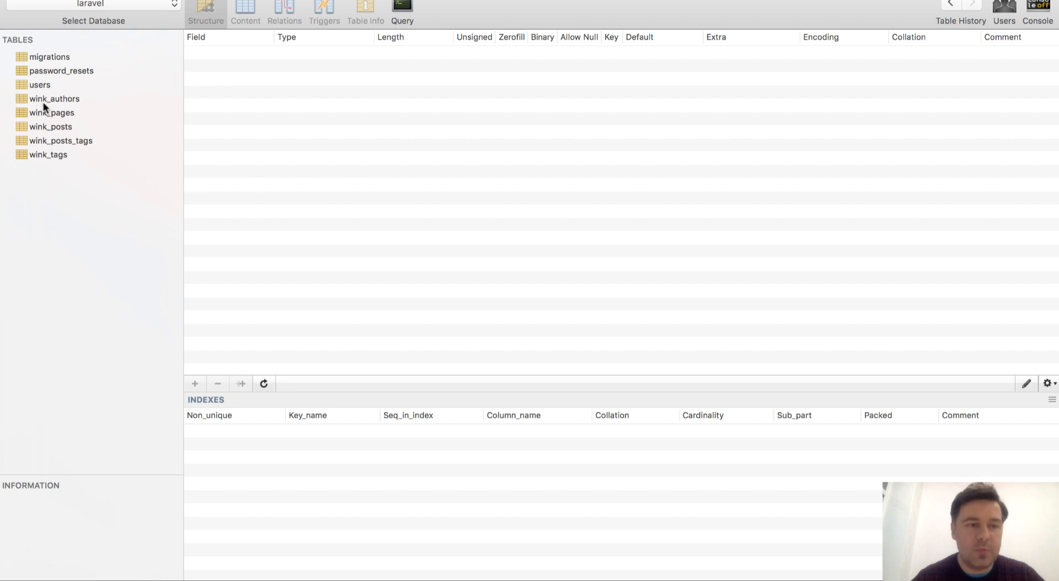
{"action": "left_click", "coordinate": [54, 98]}
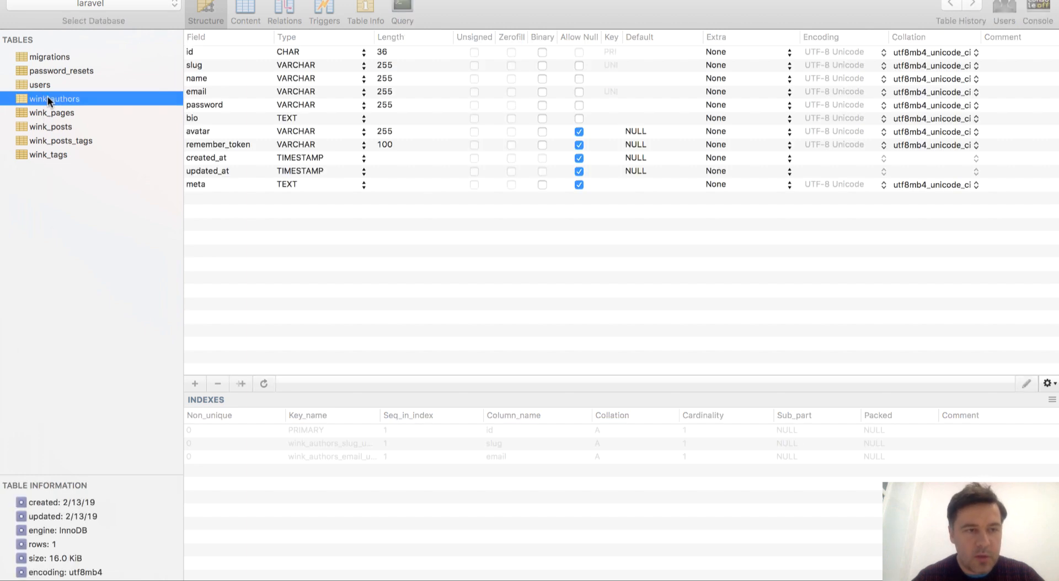
{"action": "left_click", "coordinate": [245, 12]}
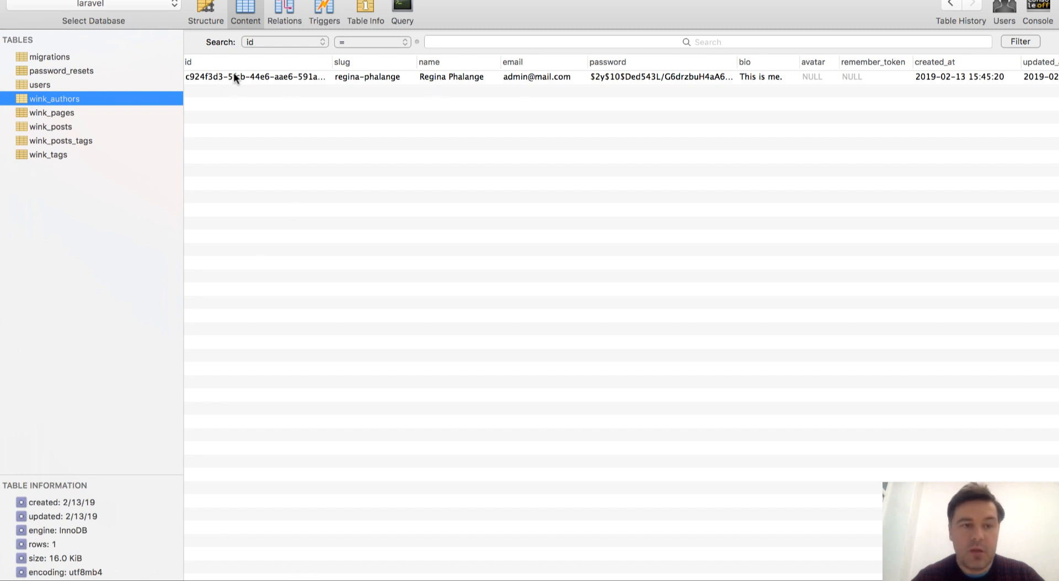
{"action": "mouse_move", "coordinate": [530, 80]}
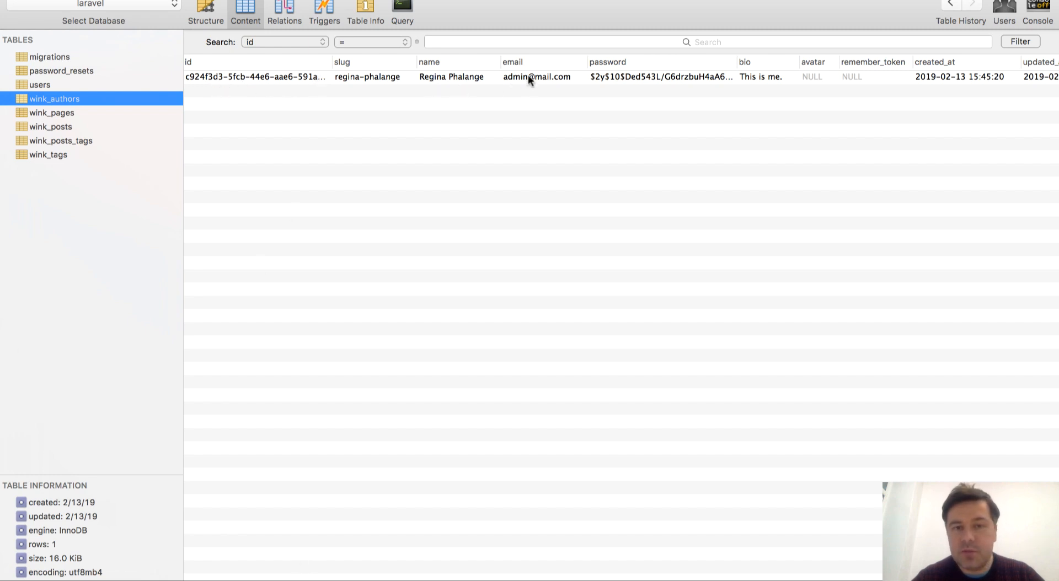
{"action": "mouse_move", "coordinate": [73, 311]}
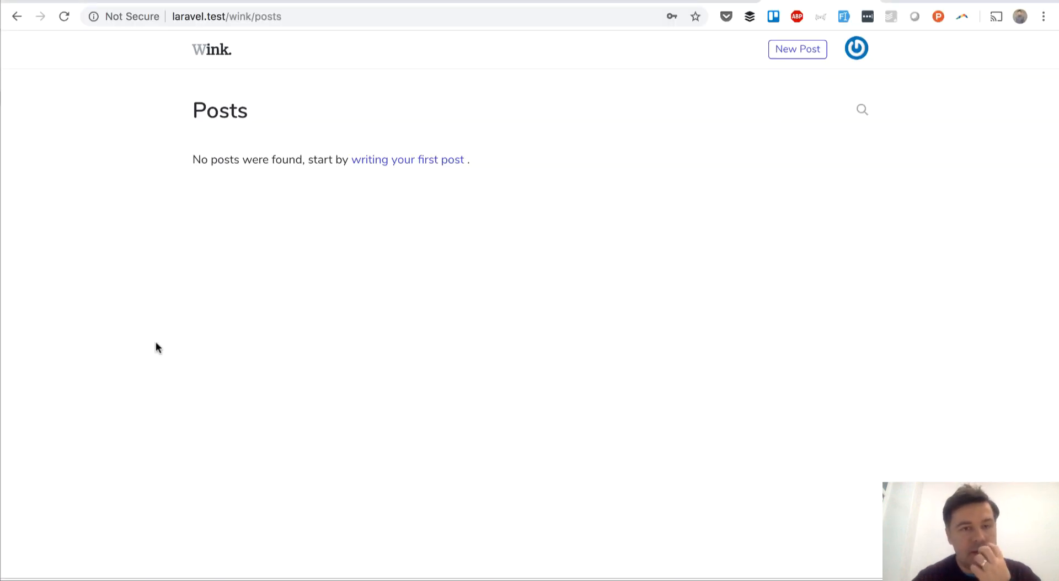
{"action": "mouse_move", "coordinate": [387, 160]}
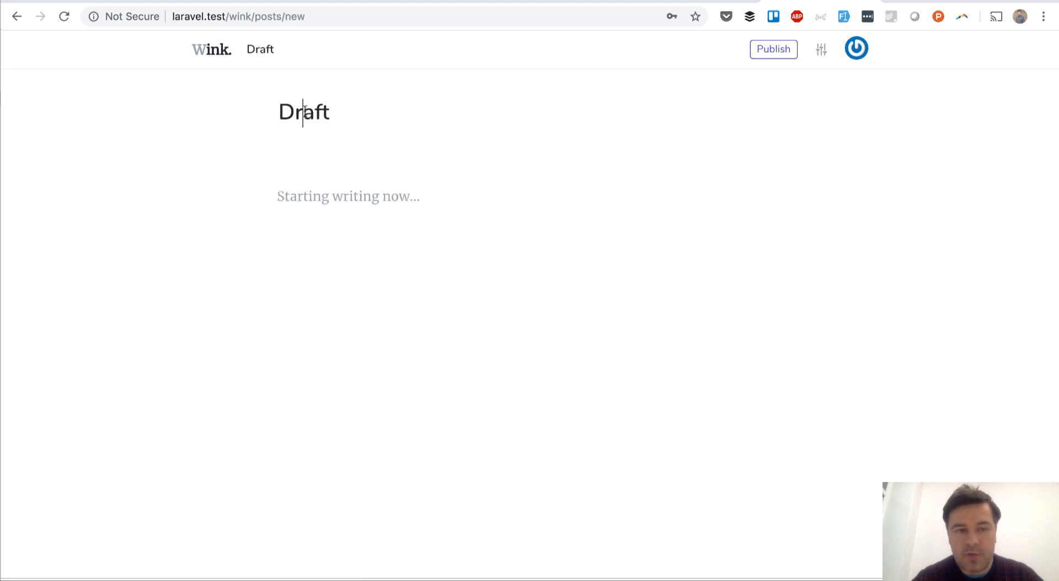
- Title the new post 'My First Article' and begin the body with 'Some t'
{"action": "type", "text": "My"}
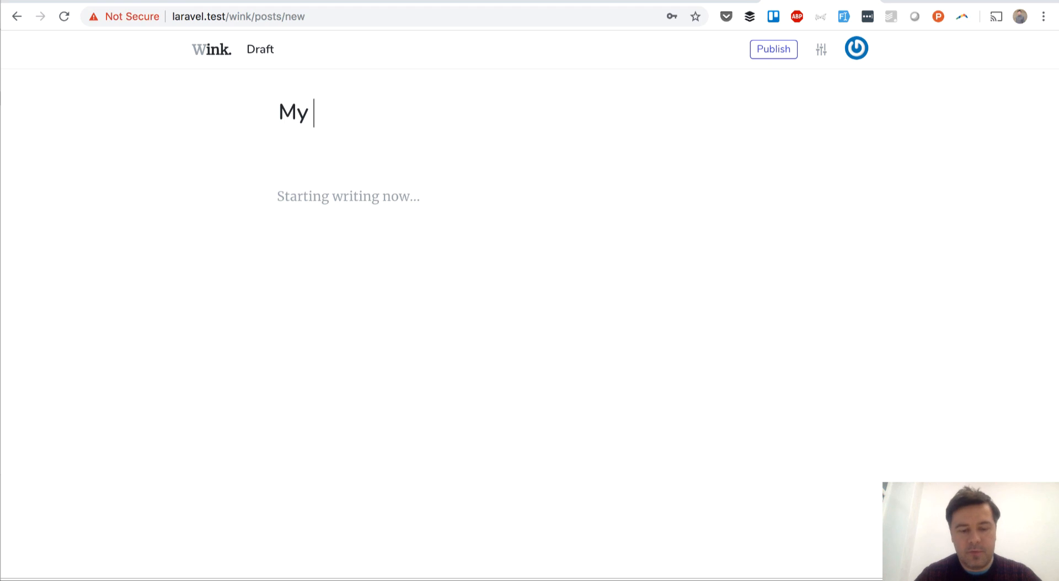
{"action": "type", "text": "First Article"}
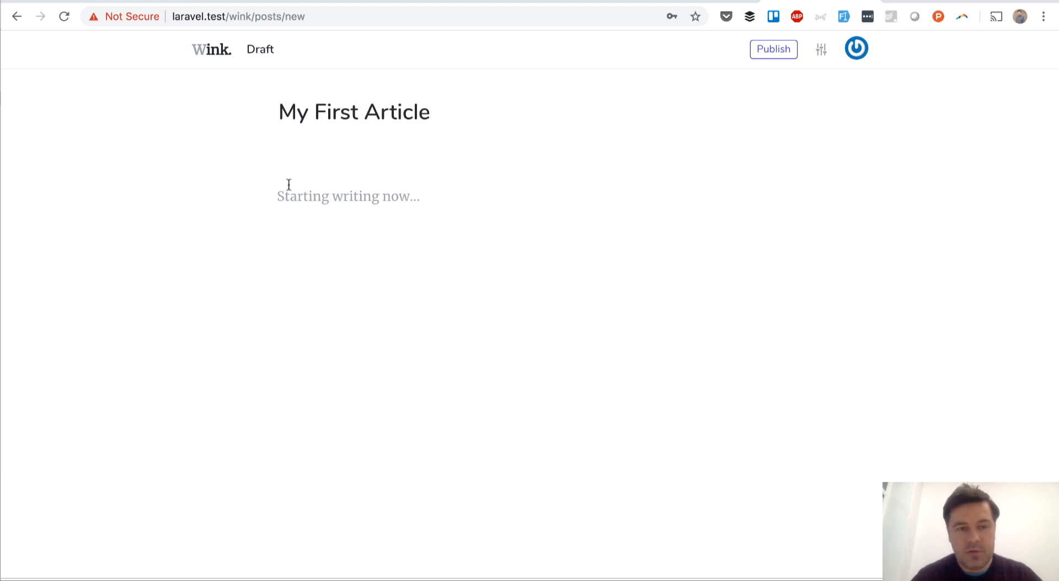
{"action": "type", "text": "Some t"}
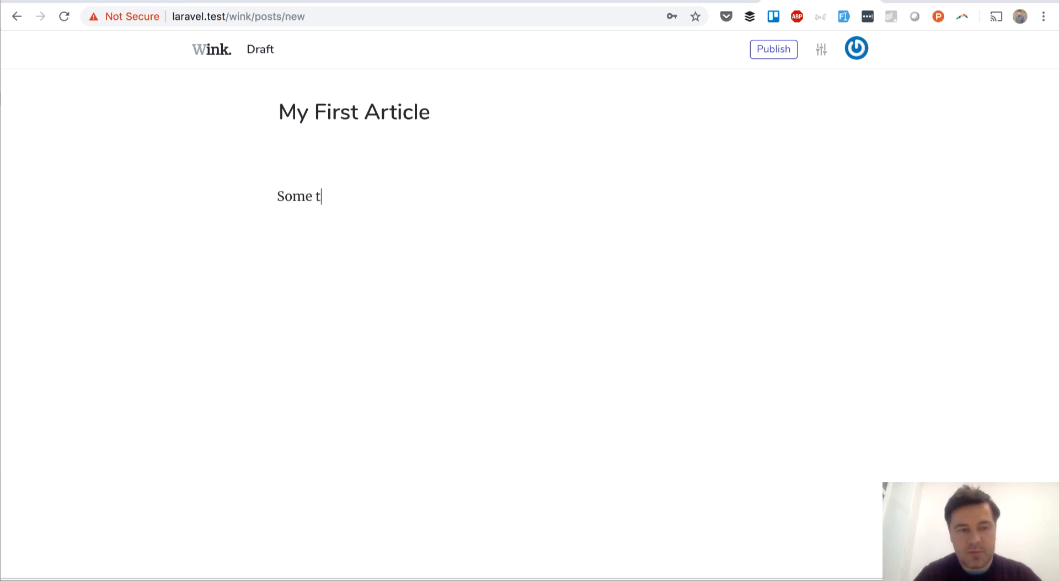
- Finish the body as 'Some text.' and try inserting an uncropped image
{"action": "type", "text": "ext."}
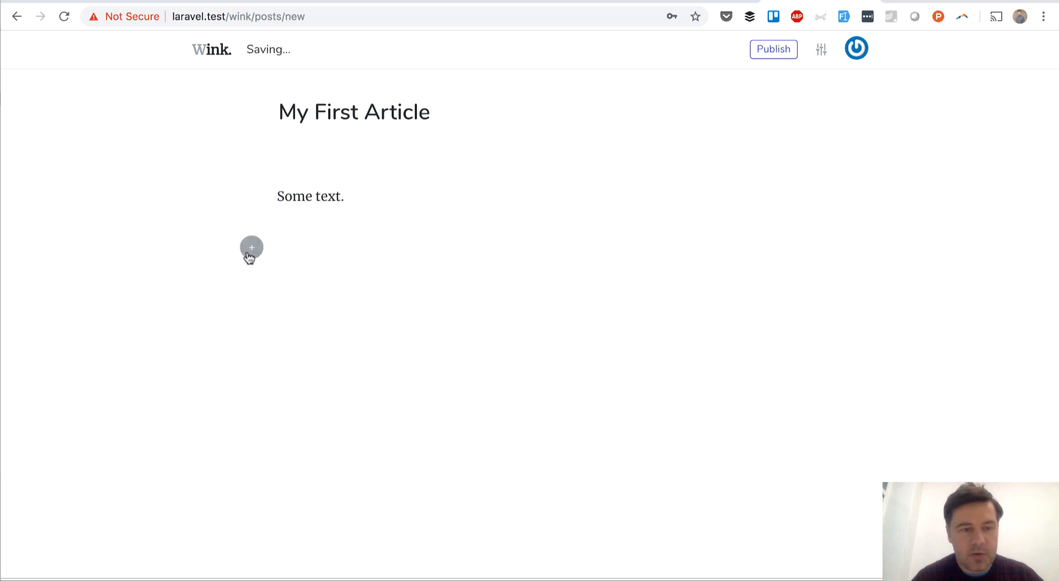
{"action": "left_click", "coordinate": [291, 247]}
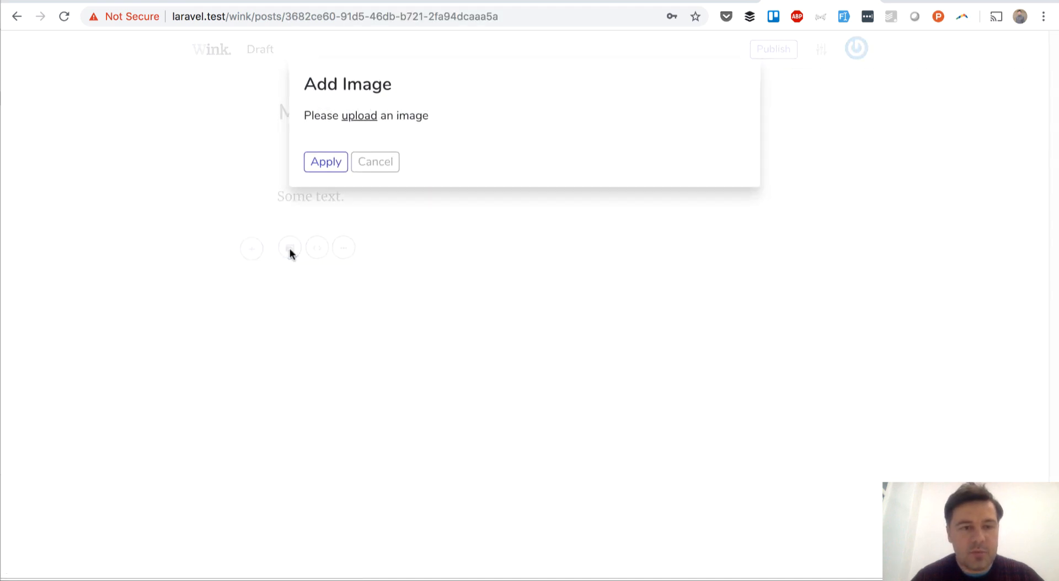
{"action": "left_click", "coordinate": [359, 115]}
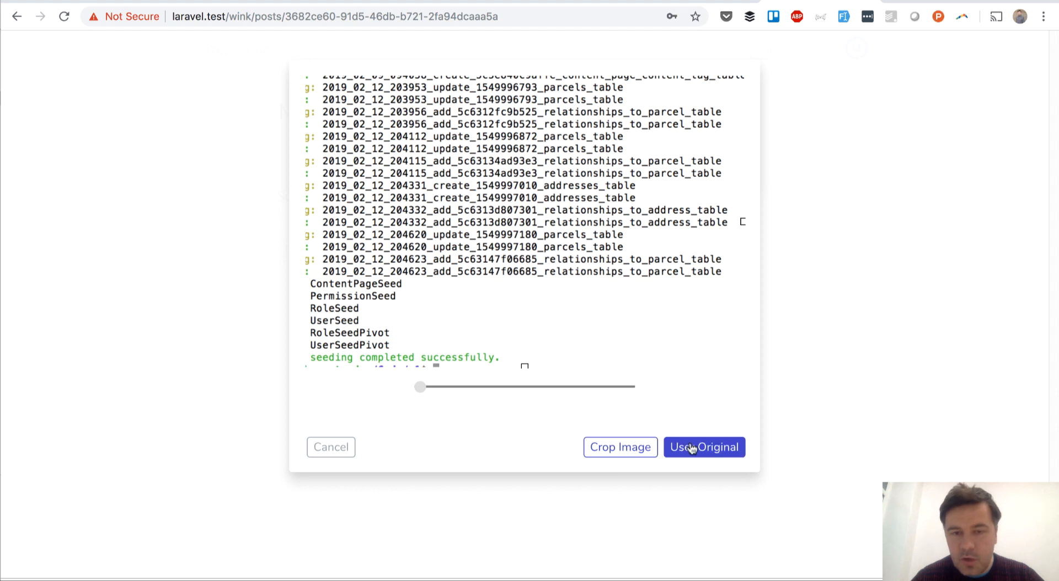
{"action": "left_click", "coordinate": [703, 447]}
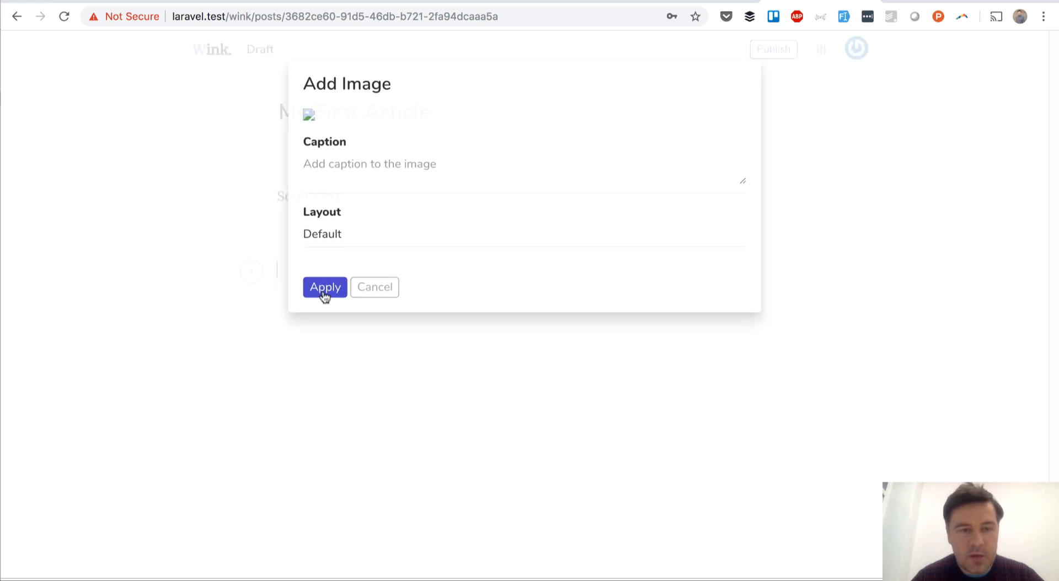
{"action": "left_click", "coordinate": [325, 287]}
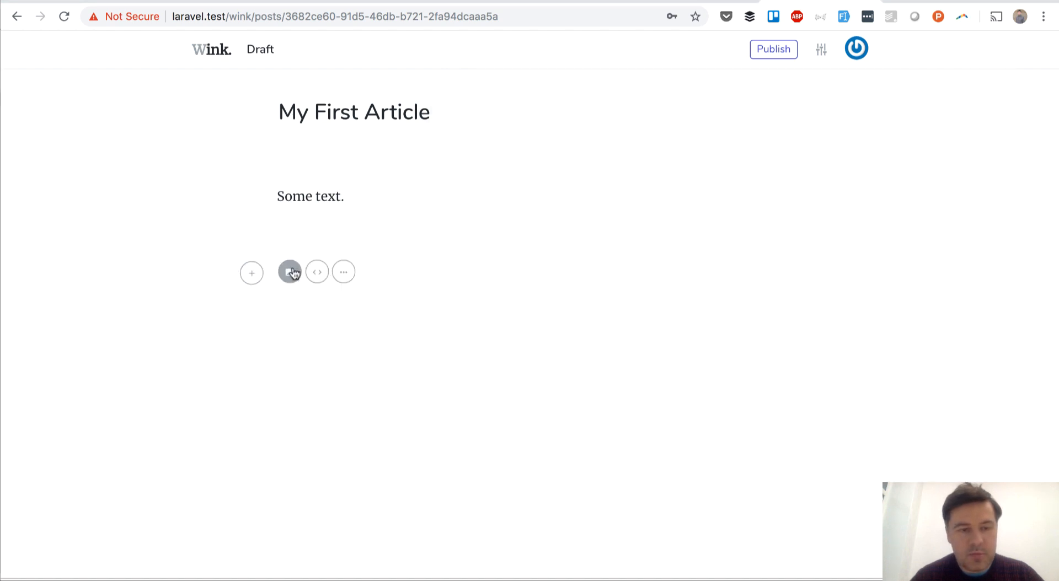
- Upload the admin panel settings screenshot into the post below the text
{"action": "left_click", "coordinate": [289, 272]}
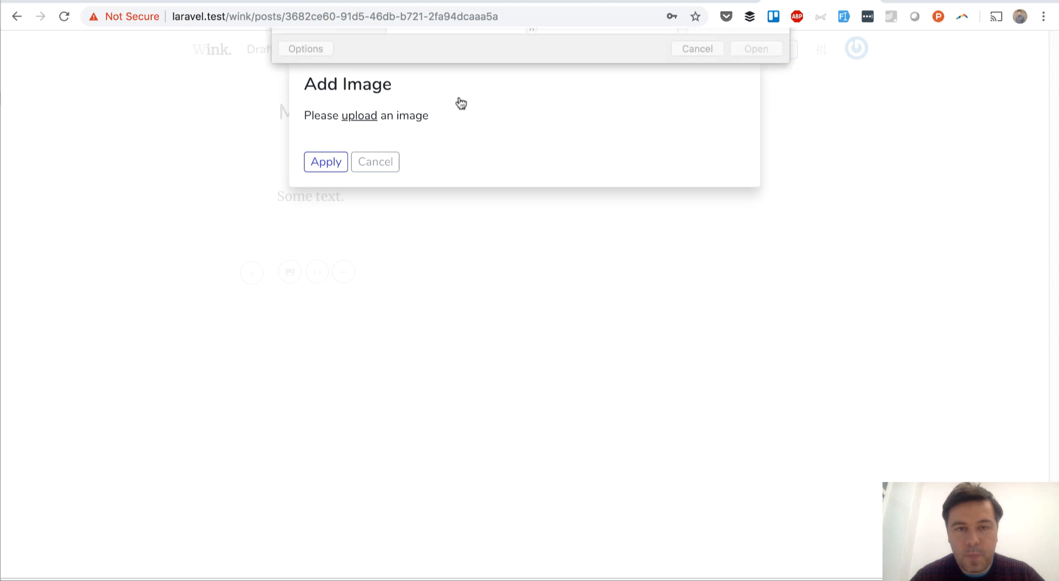
{"action": "left_click", "coordinate": [457, 93]}
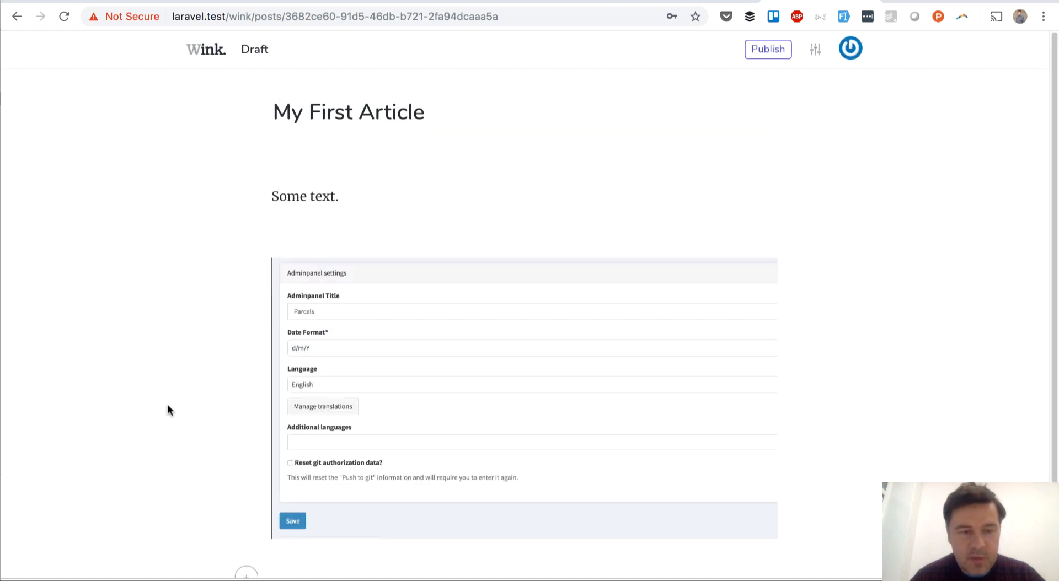
{"action": "scroll", "scroll_direction": "down", "scroll_amount": 3}
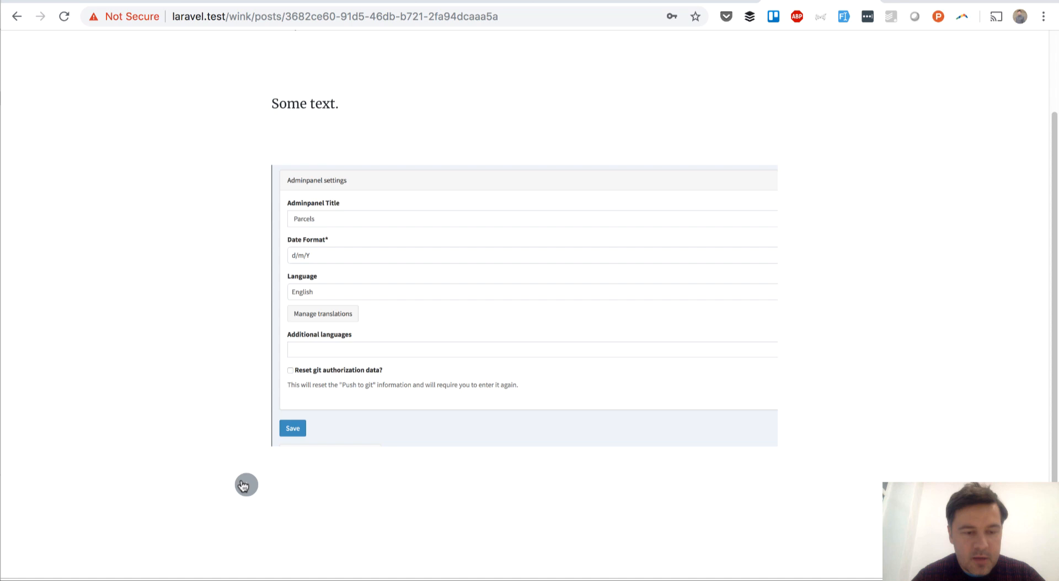
{"action": "left_click", "coordinate": [246, 485]}
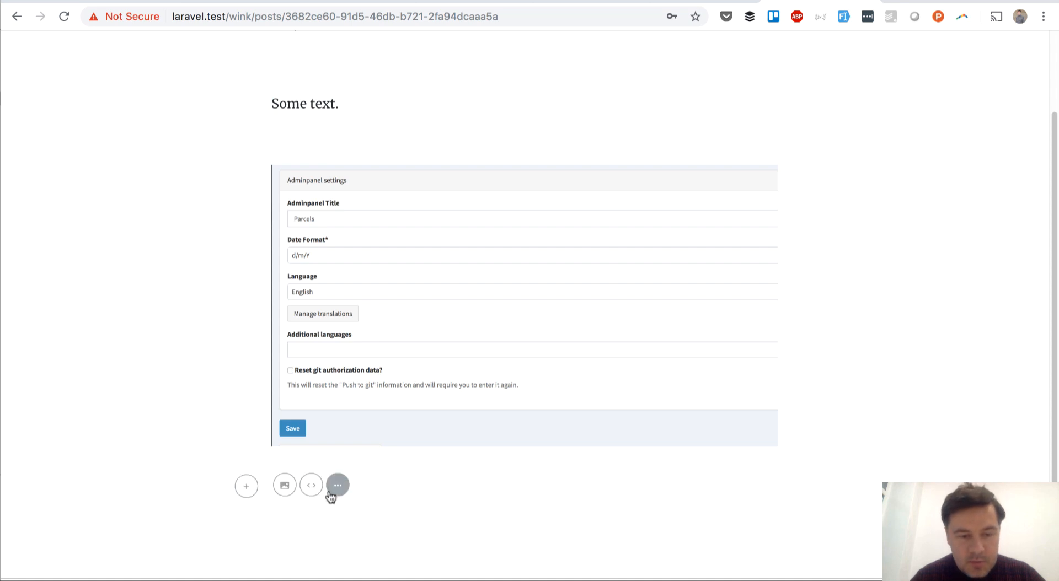
- Paste the Laravel Modules Package video's YouTube embed code into Wink's Embed HTML box
{"action": "left_click", "coordinate": [311, 486]}
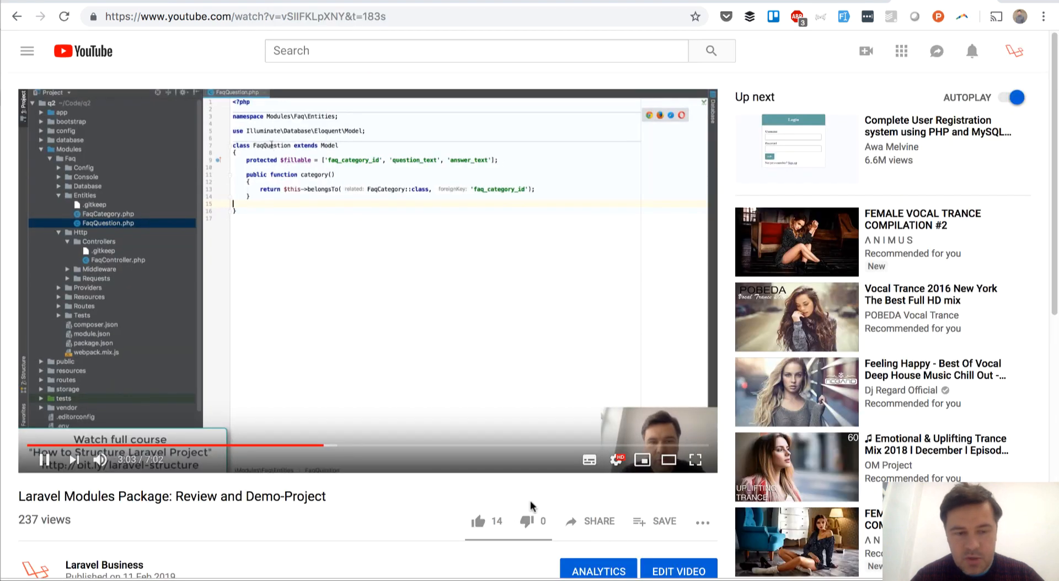
{"action": "left_click", "coordinate": [597, 522]}
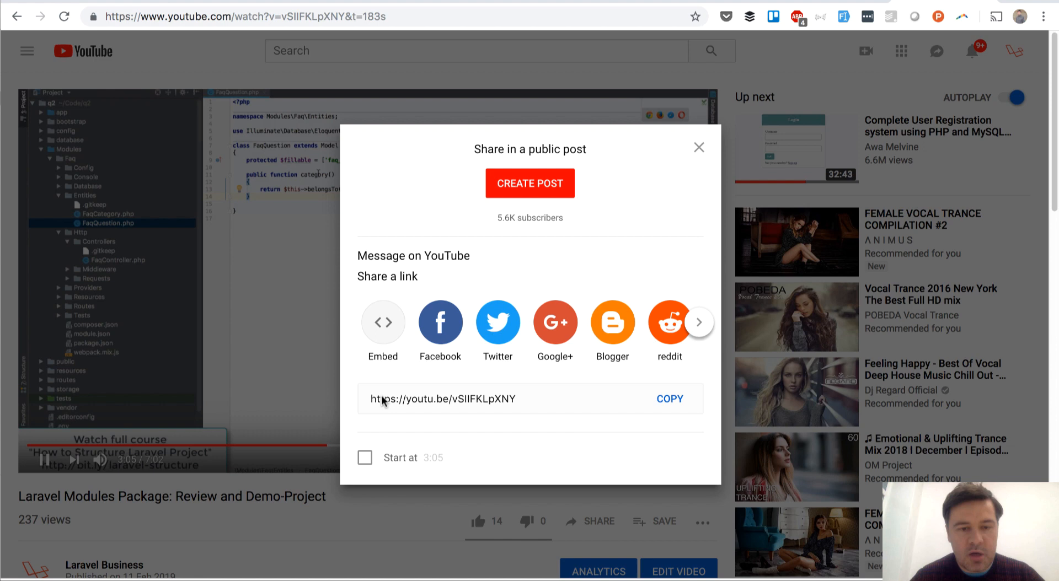
{"action": "left_click", "coordinate": [382, 321]}
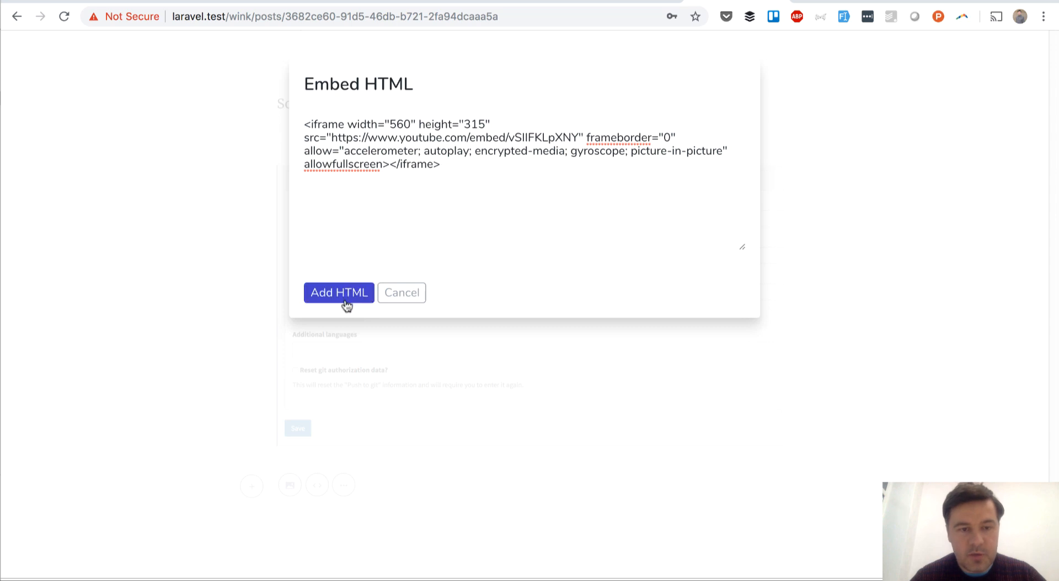
- Add the YouTube embed below the screenshot, then review the post's slug, author and tags
{"action": "left_click", "coordinate": [338, 292]}
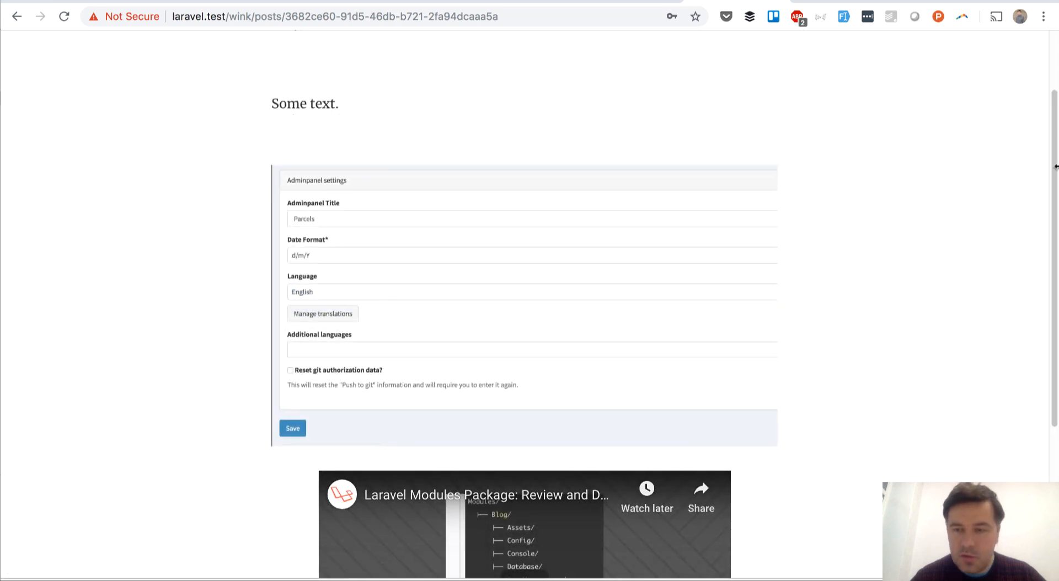
{"action": "scroll", "scroll_direction": "down", "scroll_amount": 3}
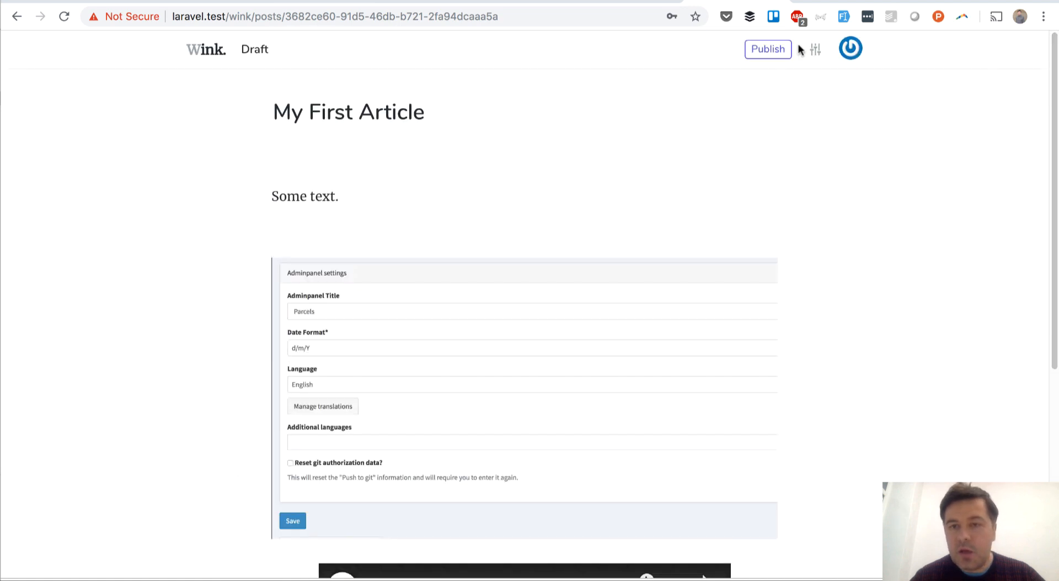
{"action": "left_click", "coordinate": [815, 49]}
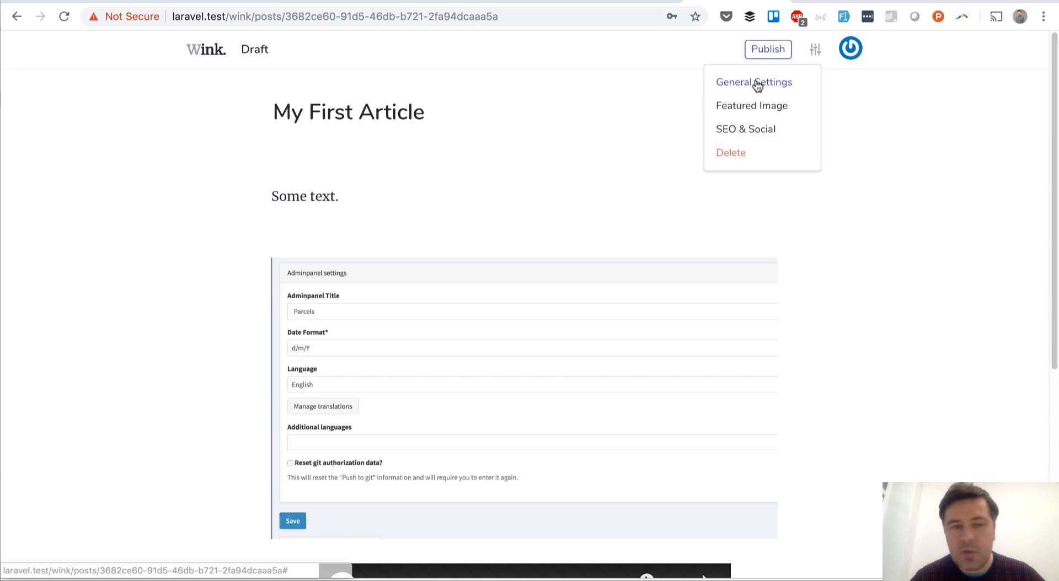
{"action": "left_click", "coordinate": [754, 82]}
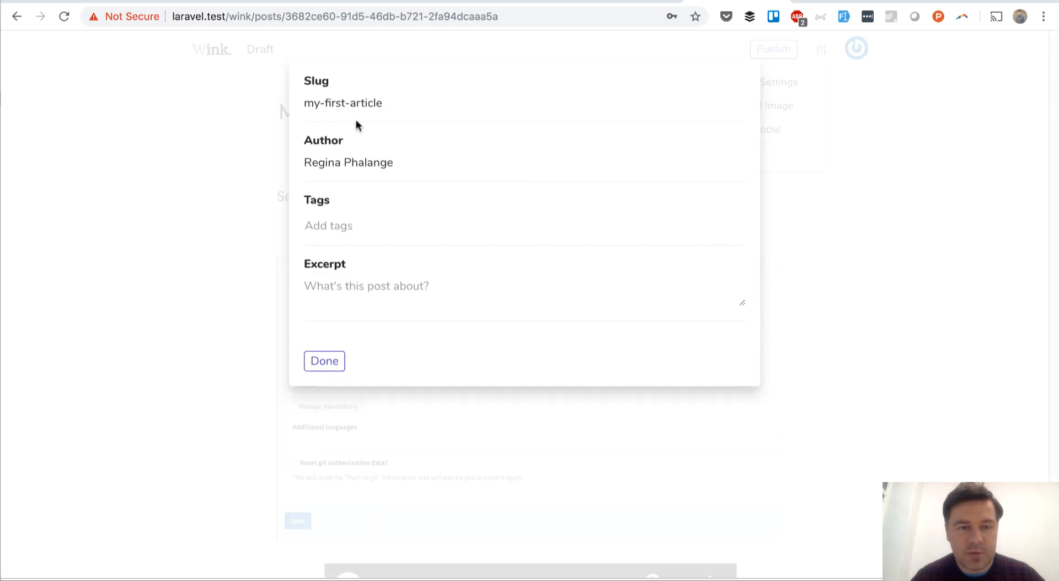
{"action": "left_click", "coordinate": [331, 226]}
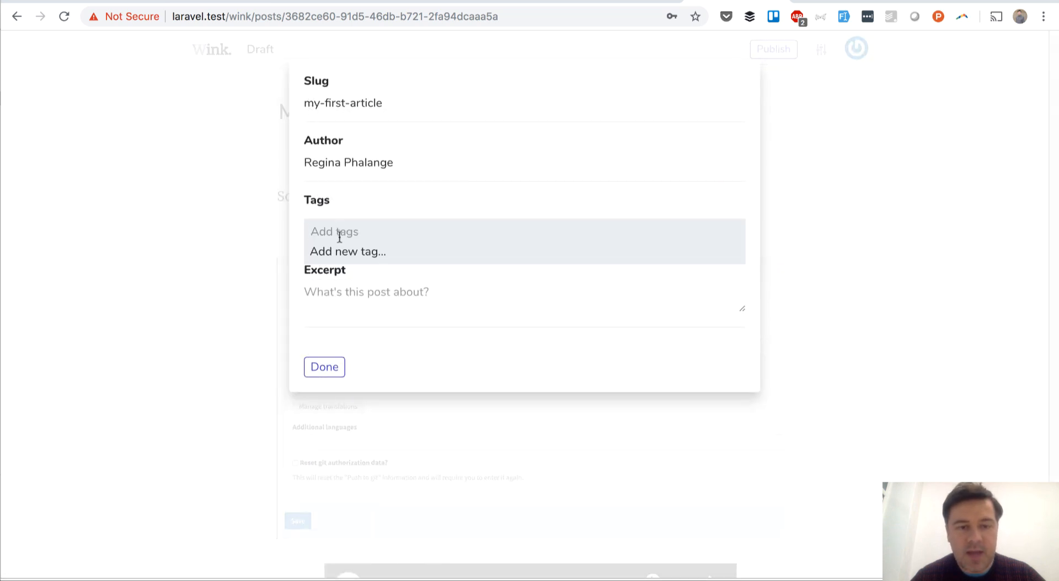
{"action": "left_click", "coordinate": [324, 367]}
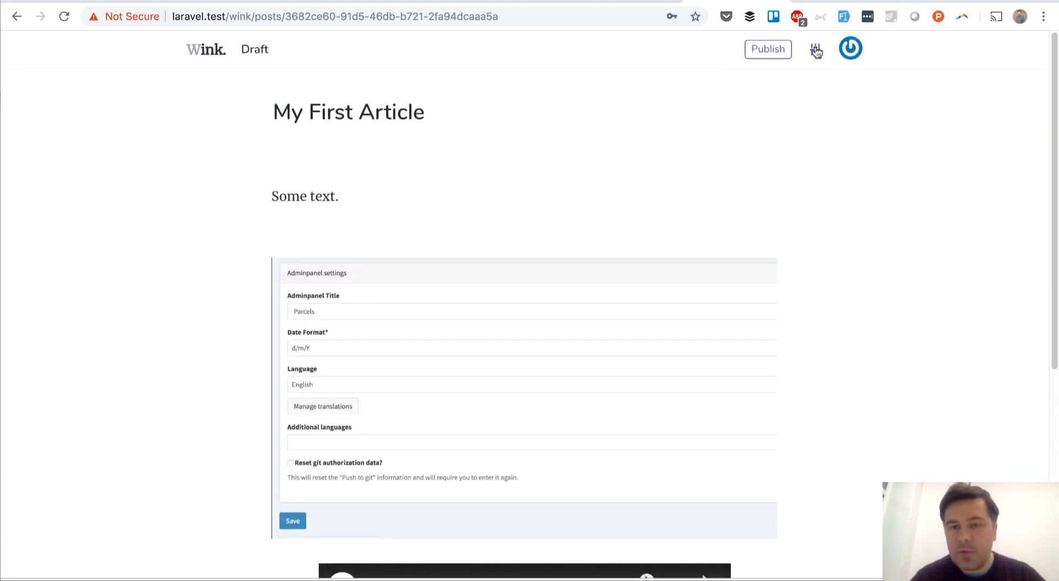
- Schedule My First Article to publish two hours from now and return to the posts list
{"action": "left_click", "coordinate": [816, 48]}
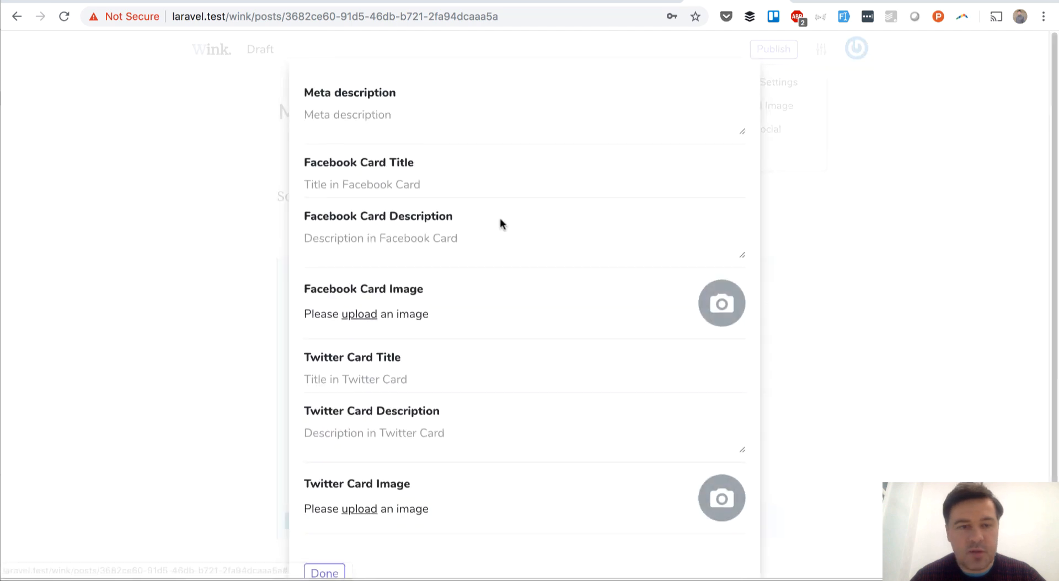
{"action": "mouse_move", "coordinate": [469, 512]}
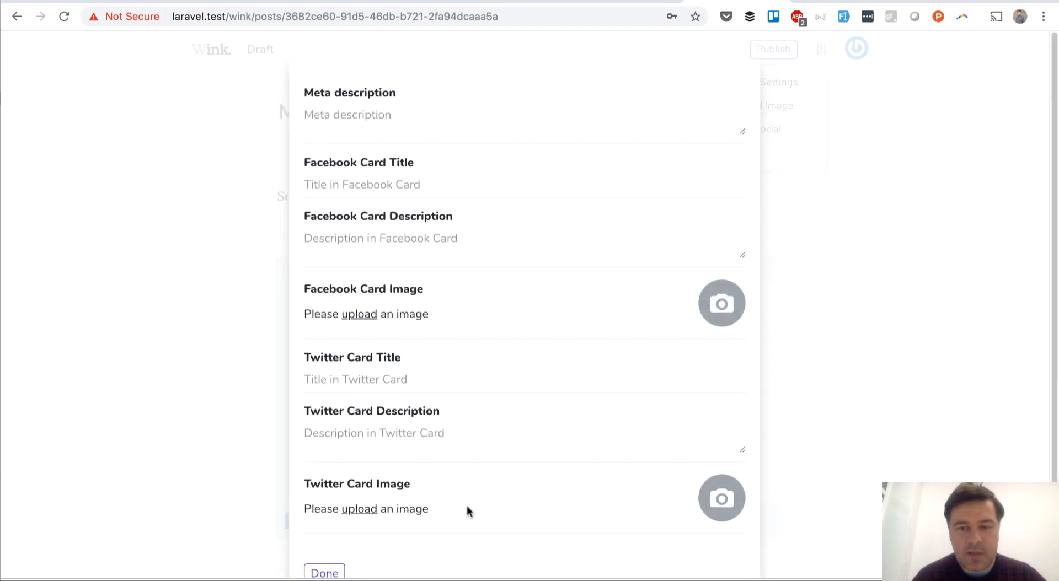
{"action": "mouse_move", "coordinate": [868, 325]}
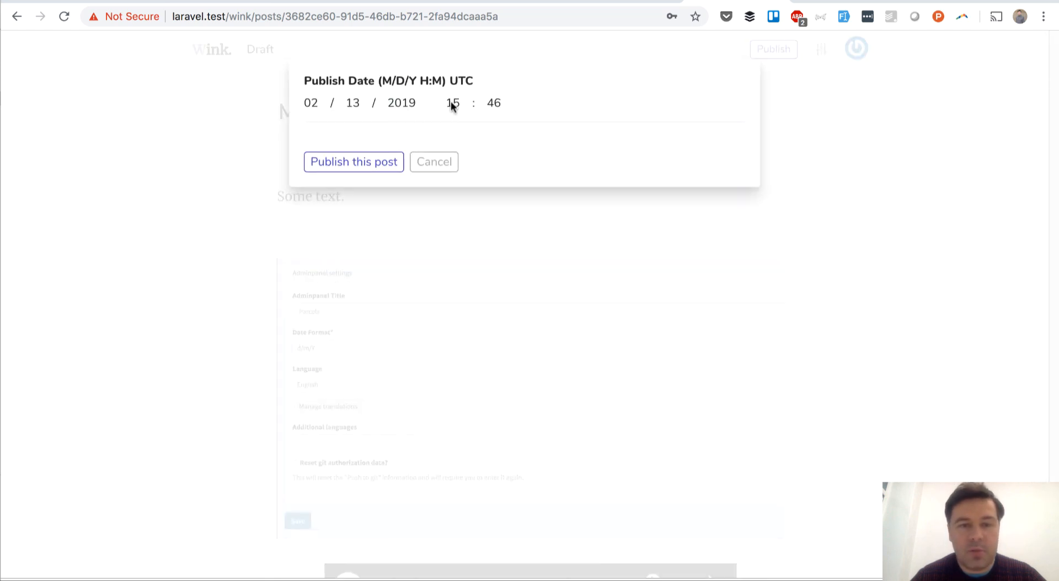
{"action": "left_click", "coordinate": [451, 102]}
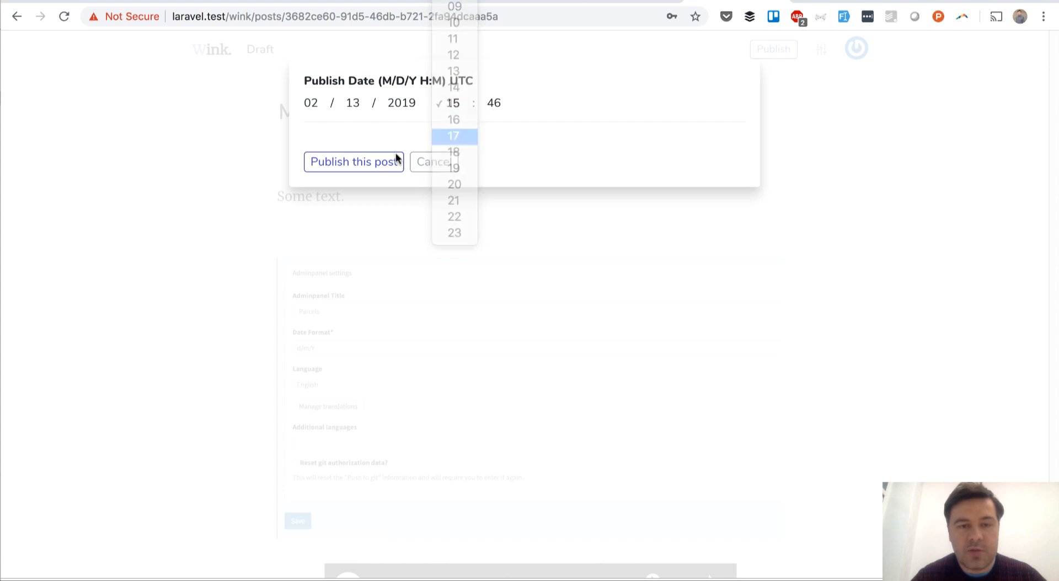
{"action": "left_click", "coordinate": [354, 161]}
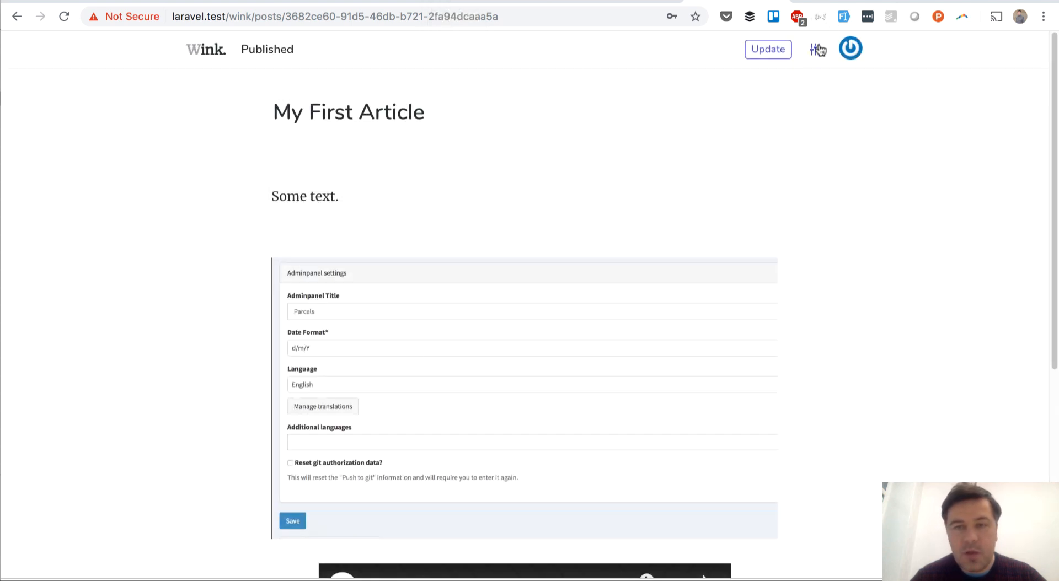
{"action": "mouse_move", "coordinate": [152, 197]}
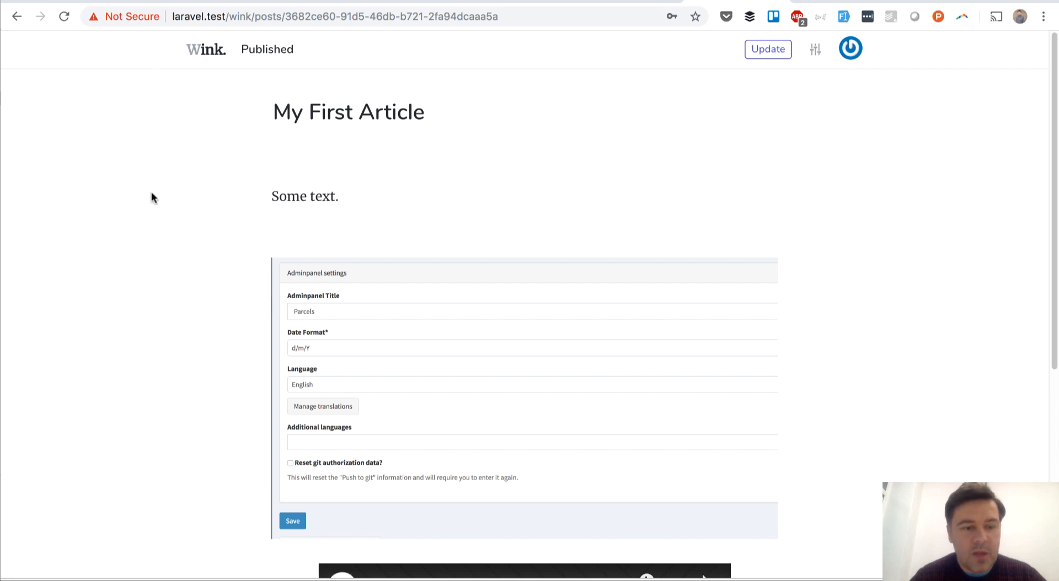
{"action": "mouse_move", "coordinate": [100, 220]}
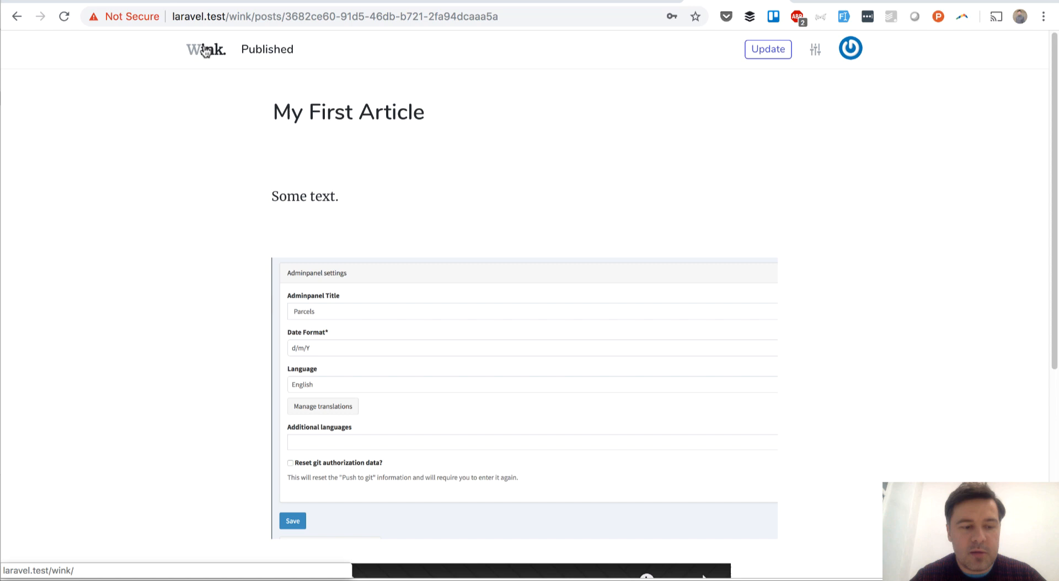
{"action": "left_click", "coordinate": [211, 49]}
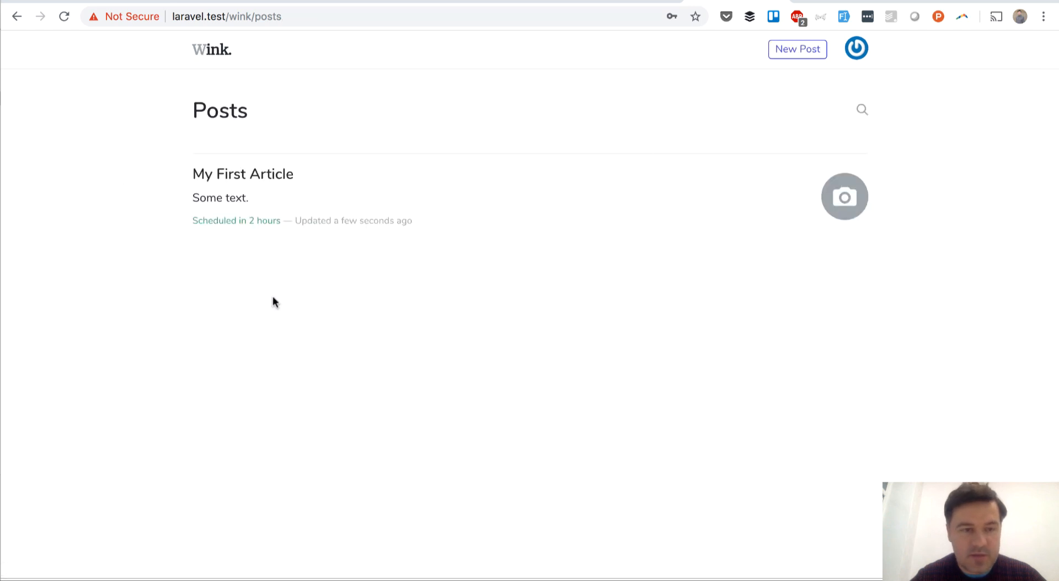
{"action": "mouse_move", "coordinate": [276, 361]}
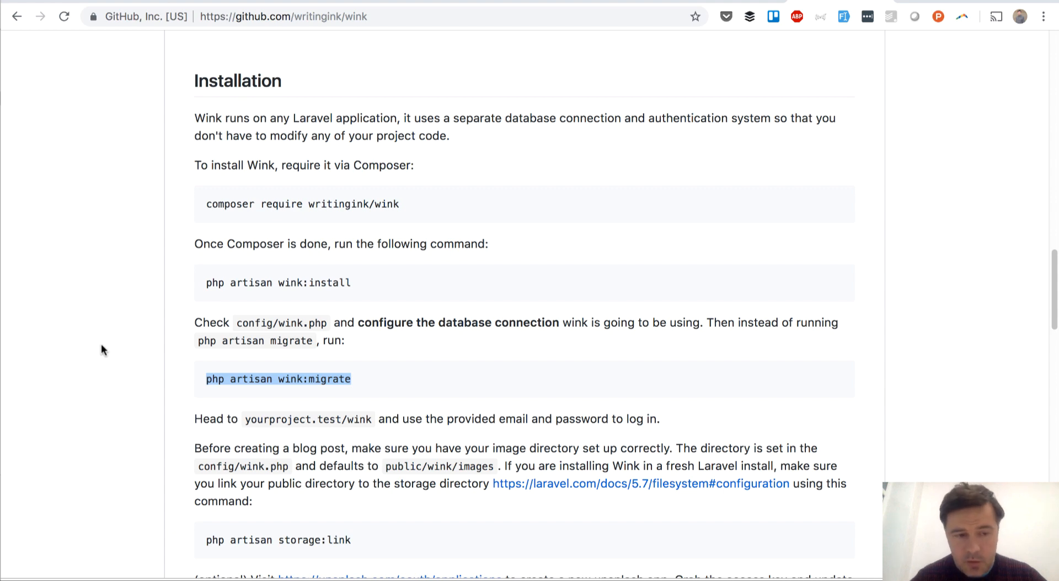
{"action": "scroll", "scroll_direction": "down", "scroll_amount": 3}
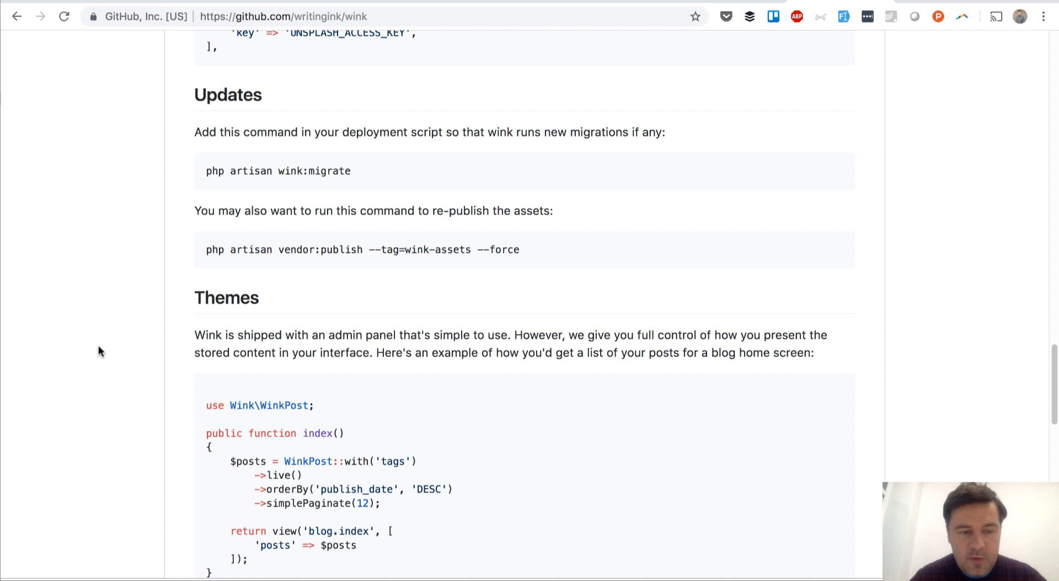
{"action": "scroll", "scroll_direction": "down", "scroll_amount": 3}
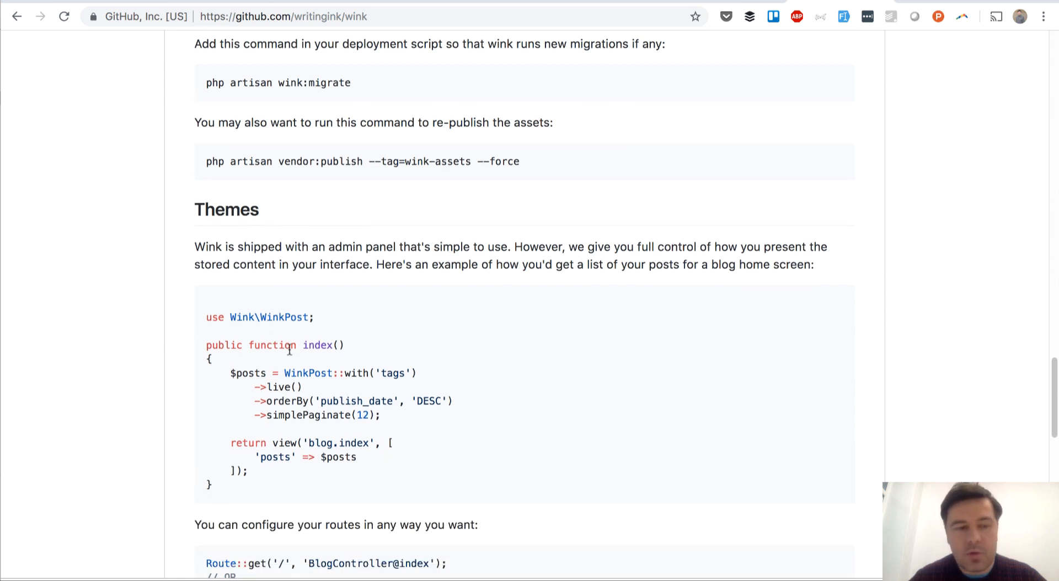
{"action": "scroll", "scroll_direction": "down", "scroll_amount": 3}
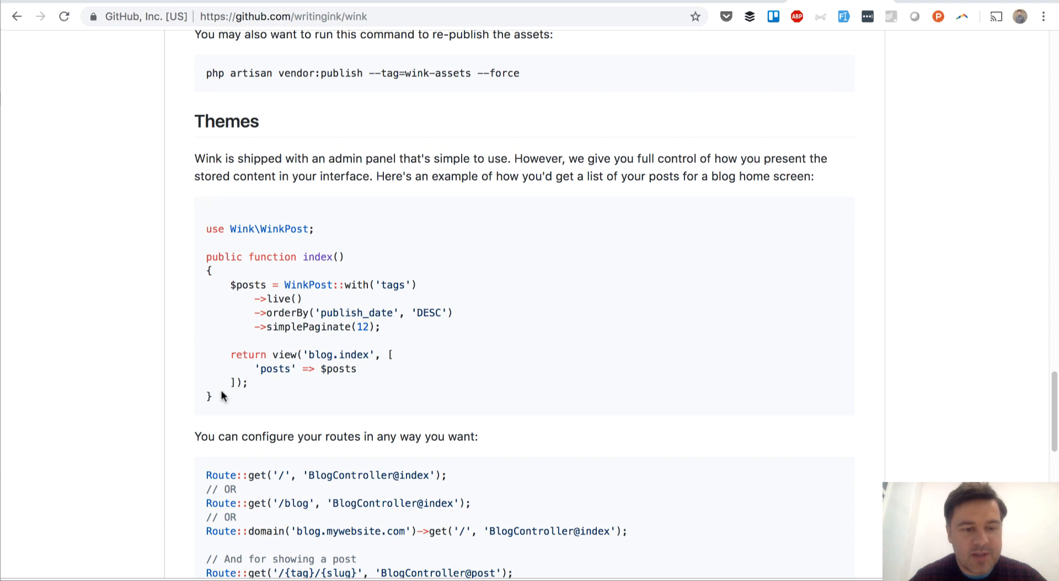
{"action": "left_click_drag", "start_coordinate": [205, 228], "coordinate": [210, 396]}
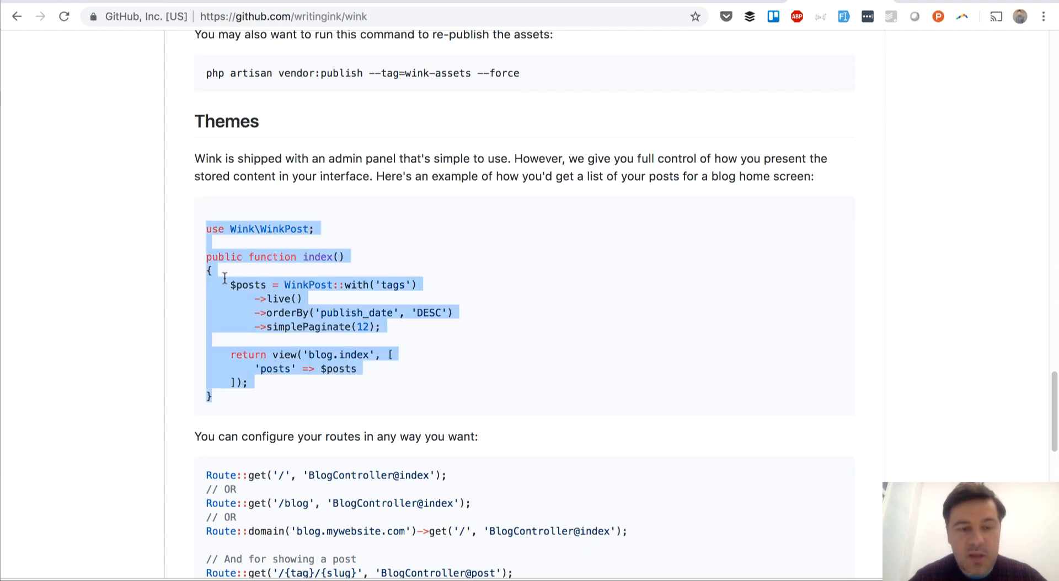
{"action": "left_click", "coordinate": [269, 351]}
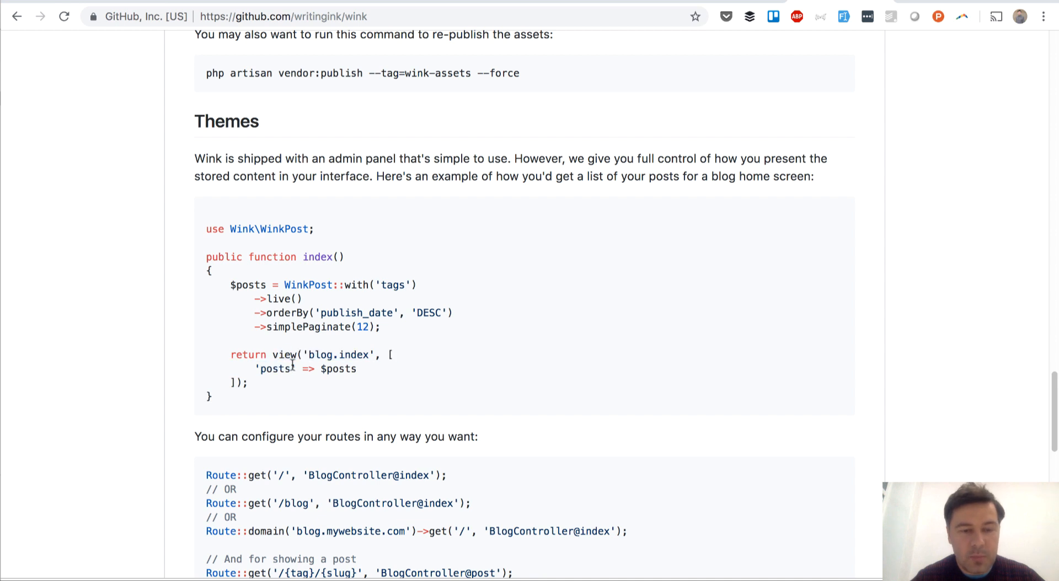
{"action": "double_click", "coordinate": [339, 355]}
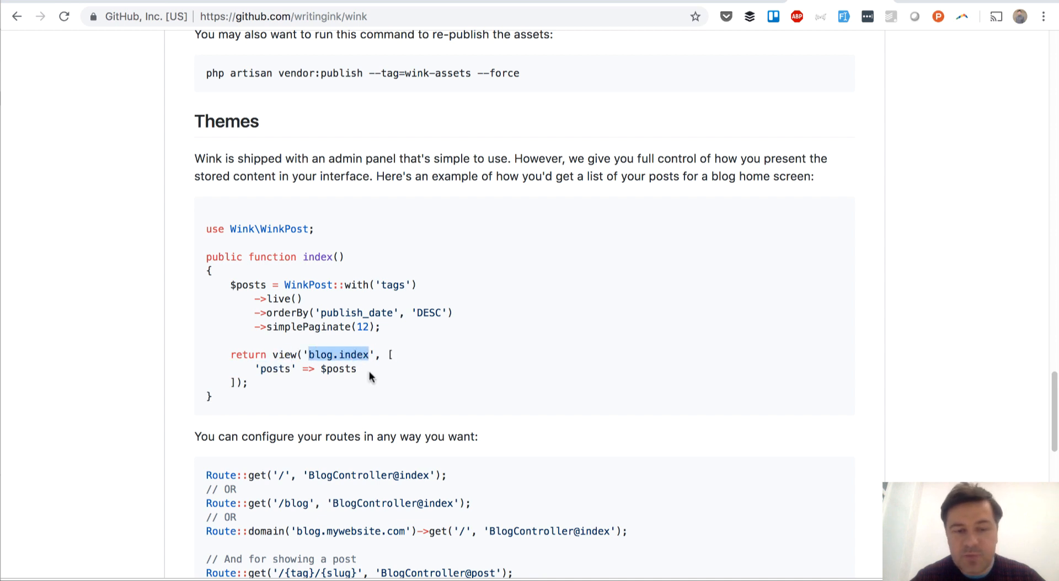
{"action": "scroll", "scroll_direction": "down", "scroll_amount": 3}
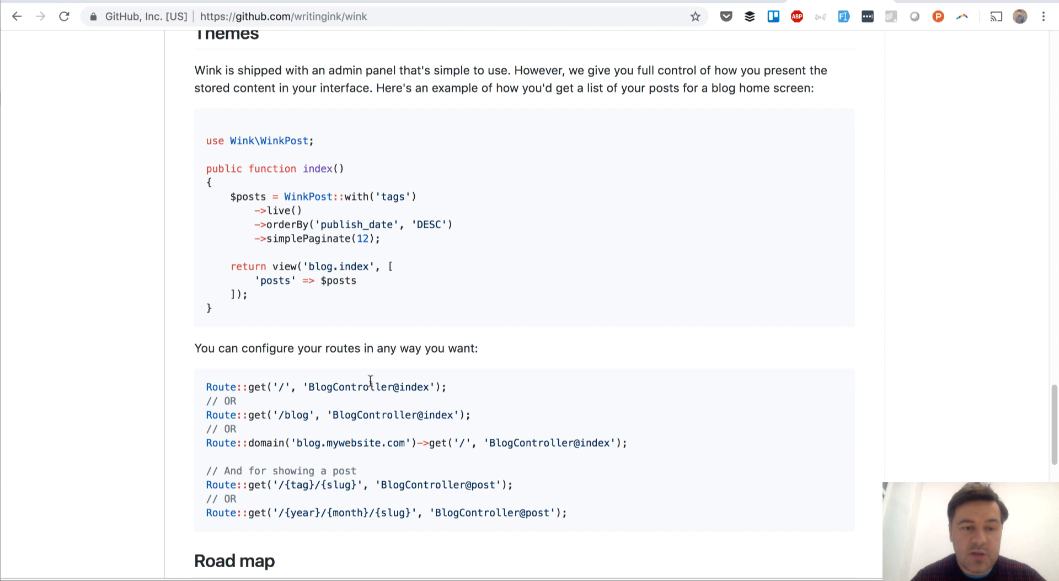
{"action": "left_click_drag", "start_coordinate": [307, 266], "coordinate": [247, 296]}
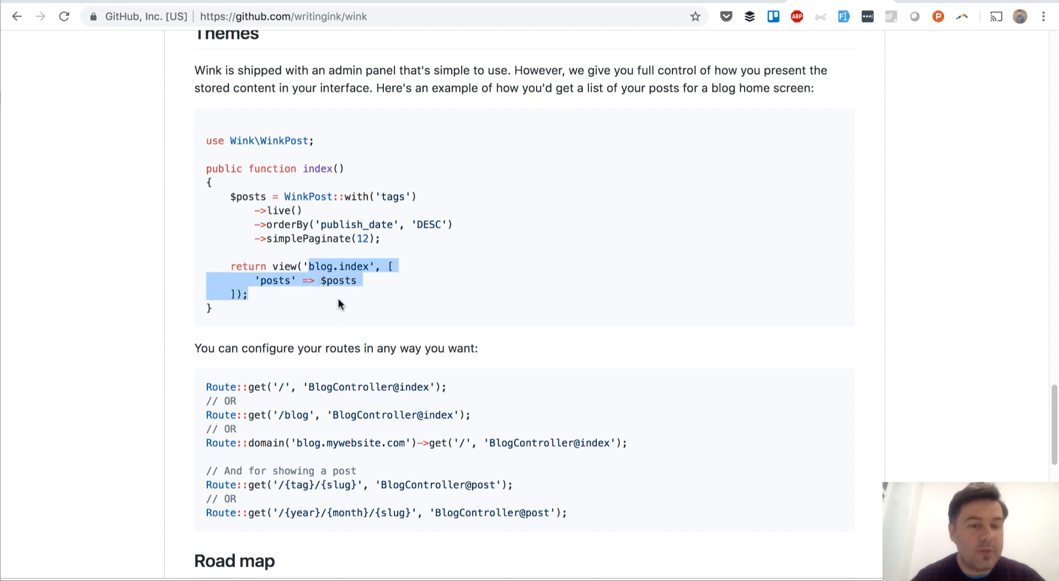
{"action": "scroll", "scroll_direction": "down", "scroll_amount": 3}
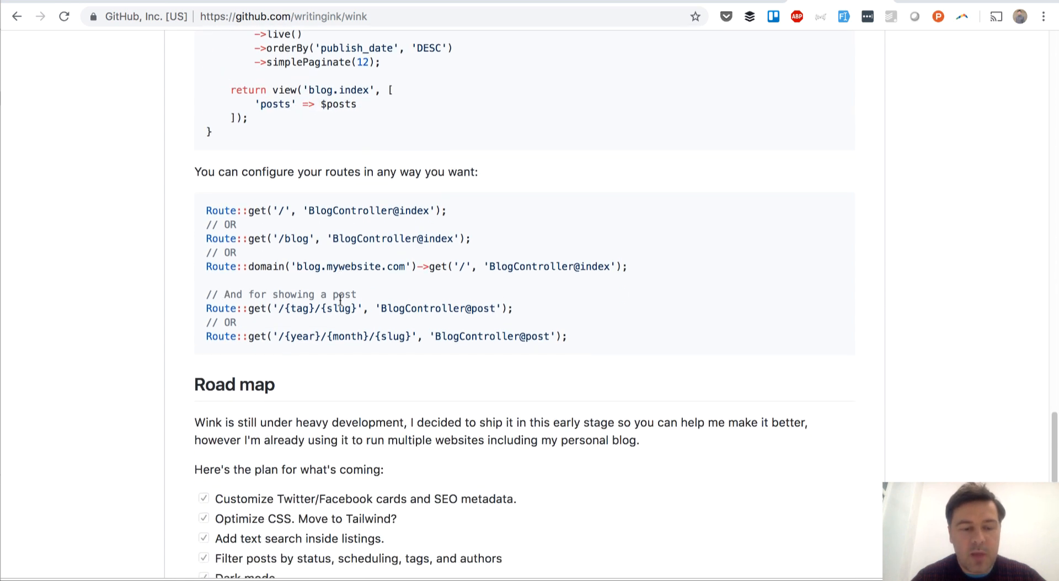
{"action": "scroll", "scroll_direction": "down", "scroll_amount": 3}
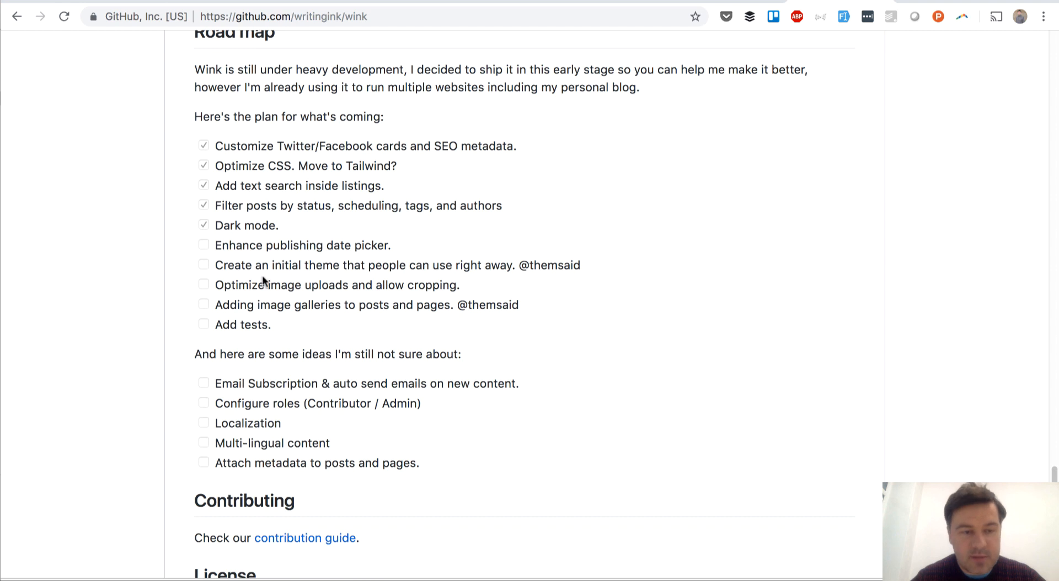
{"action": "left_click_drag", "start_coordinate": [250, 264], "coordinate": [361, 265]}
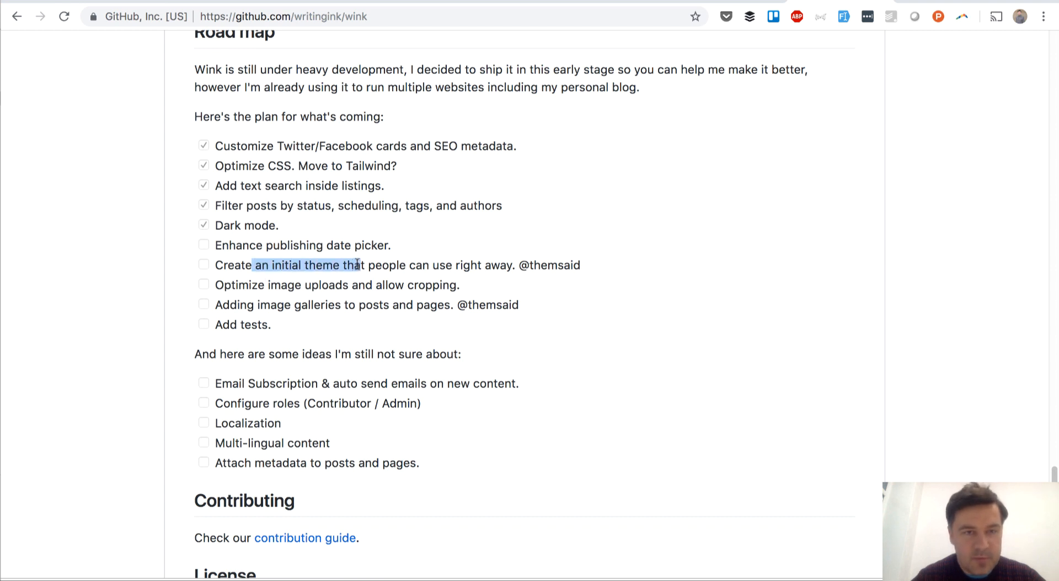
{"action": "left_click", "coordinate": [129, 329]}
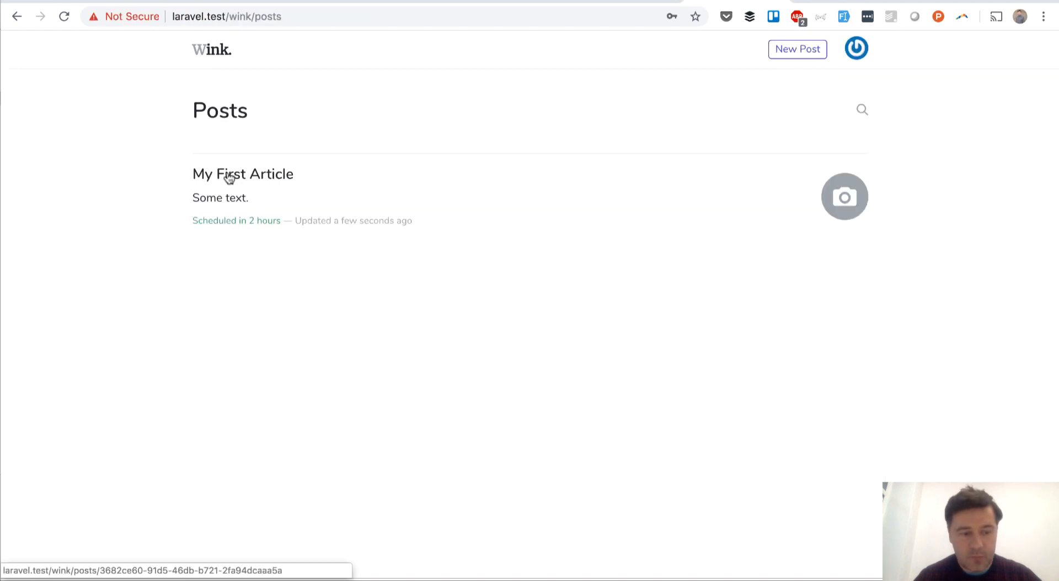
{"action": "mouse_move", "coordinate": [244, 174]}
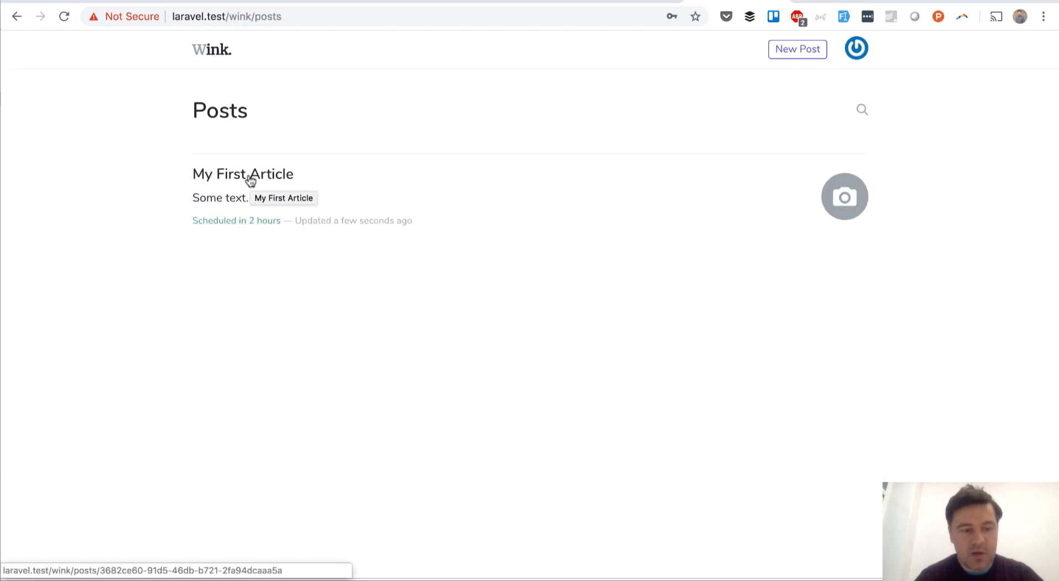
- Reopen My First Article in the editor from the Wink posts list
{"action": "left_click", "coordinate": [243, 174]}
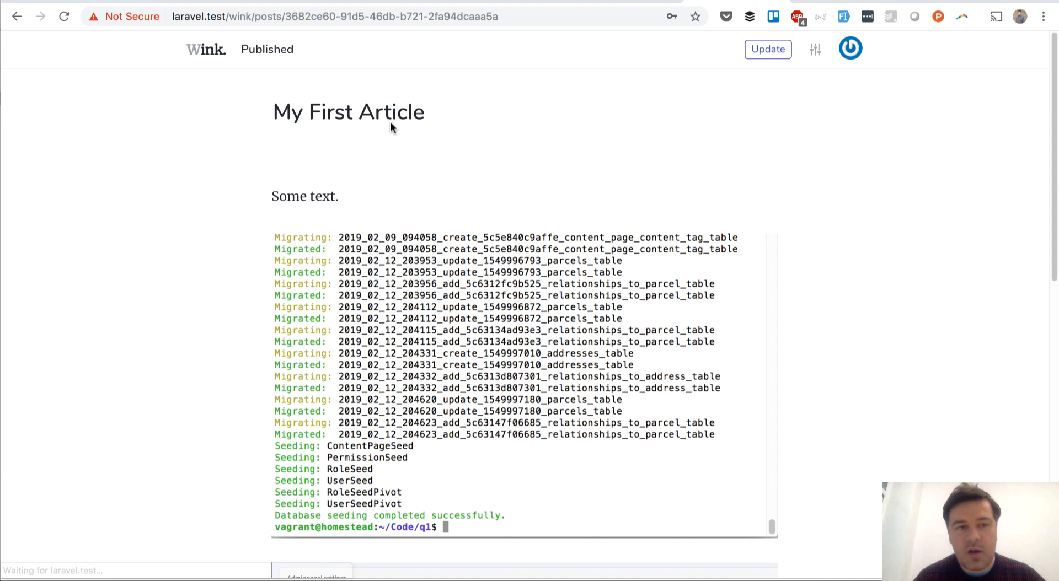
{"action": "mouse_move", "coordinate": [135, 314]}
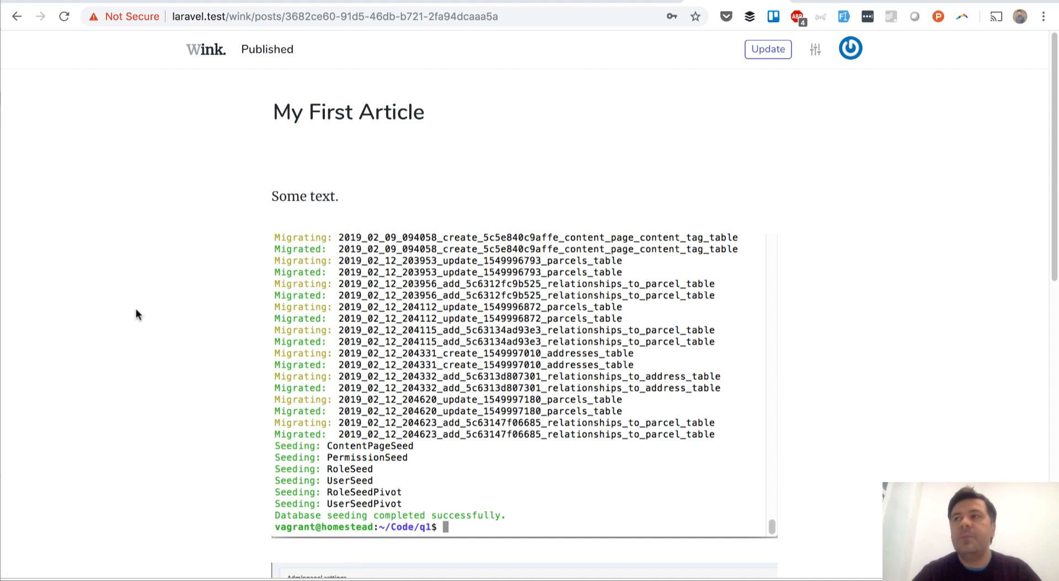